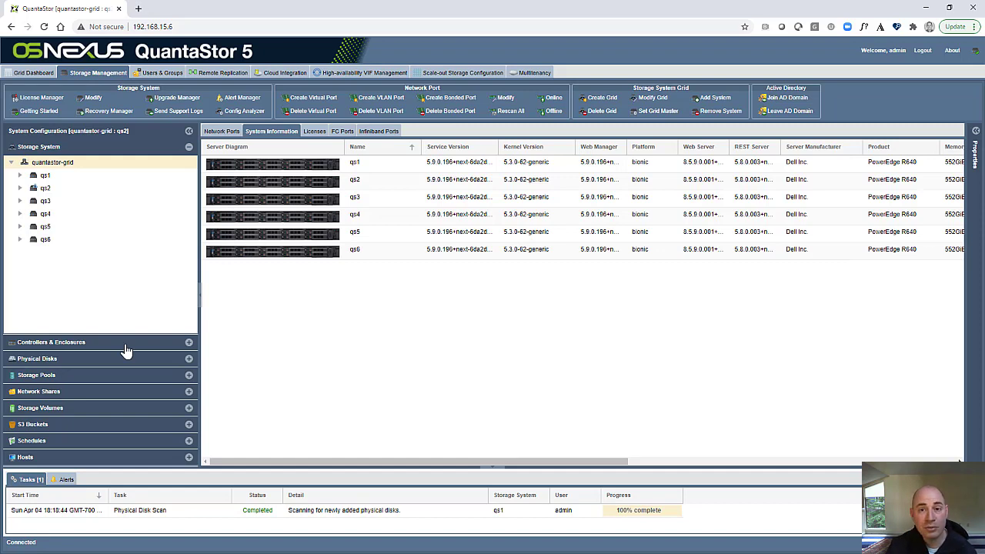
Show the Controllers & Enclosures view listing the OpenFlex Data24 enclosures and NVMe devices.
left_click(52, 341)
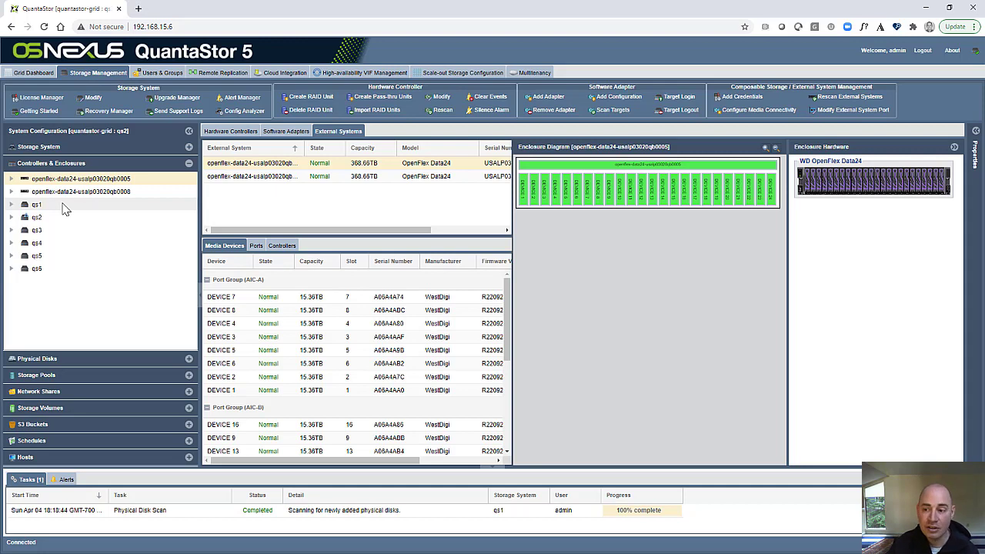
left_click(741, 95)
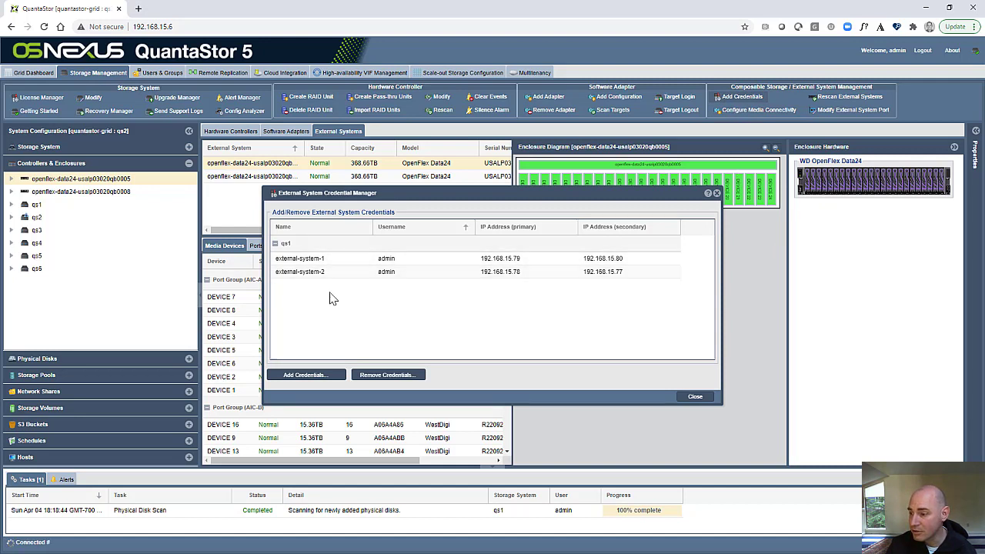
left_click(304, 375)
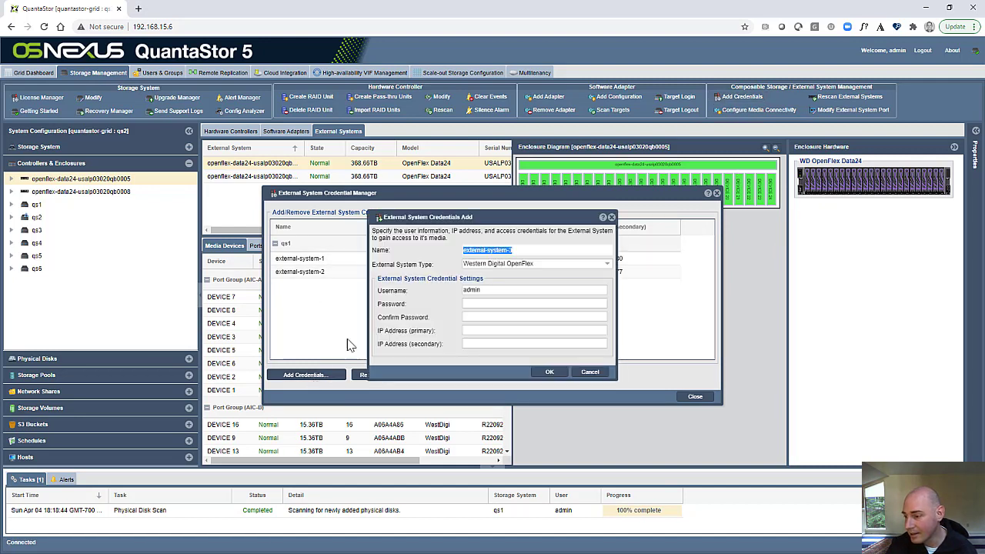
mouse_move(495, 362)
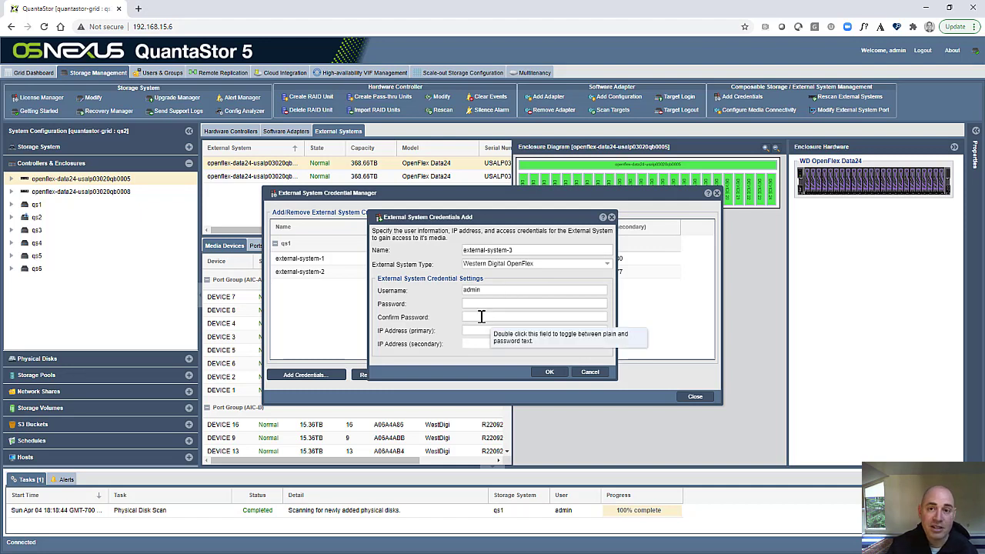
left_click(591, 371)
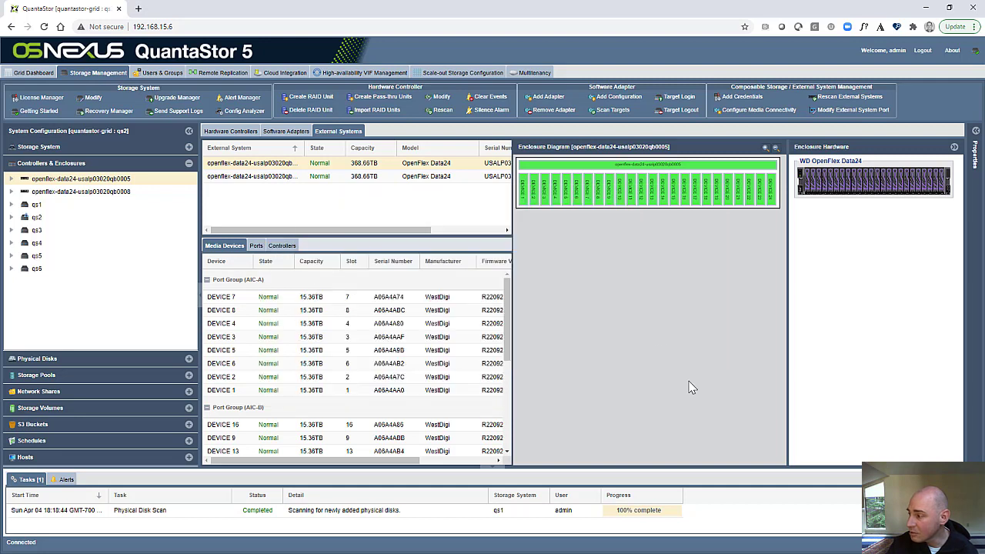
mouse_move(670, 340)
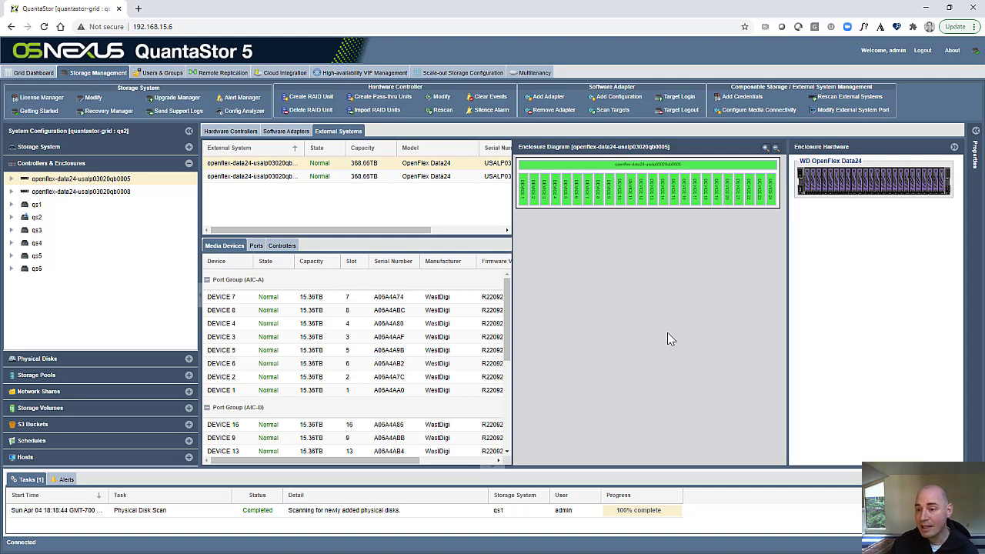
mouse_move(655, 280)
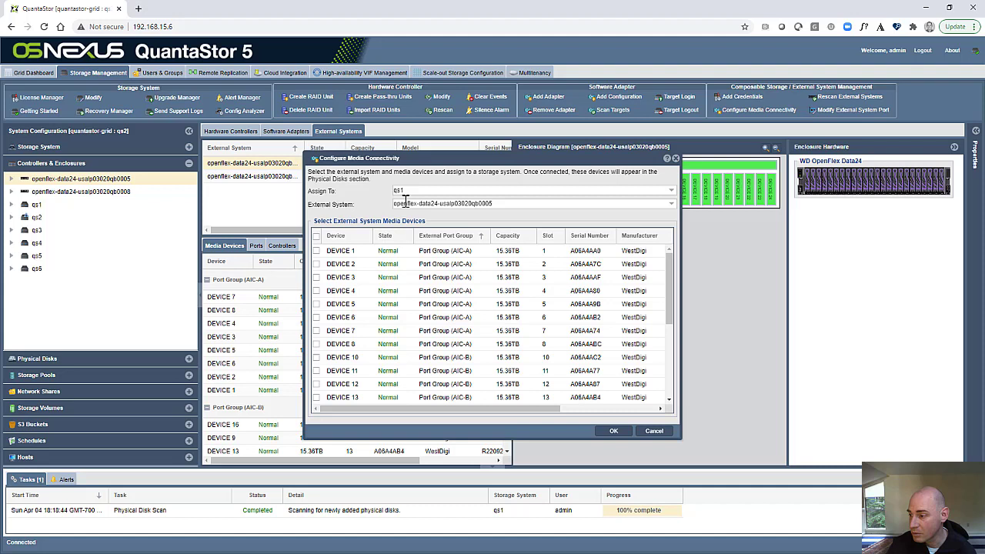
Assign DEVICE 1–8 of Port Group AIC-A to node qs1 and confirm the connection.
left_click(317, 265)
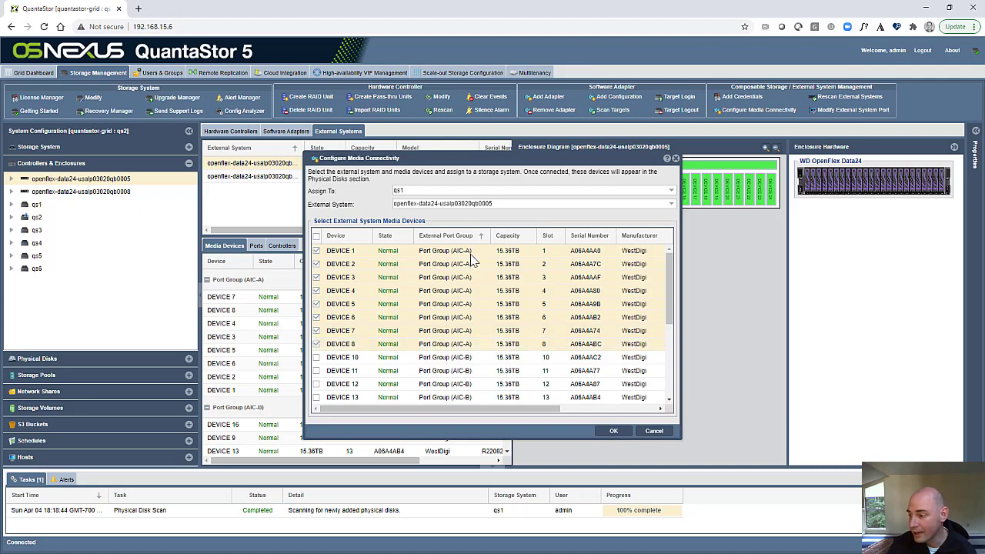
mouse_move(485, 258)
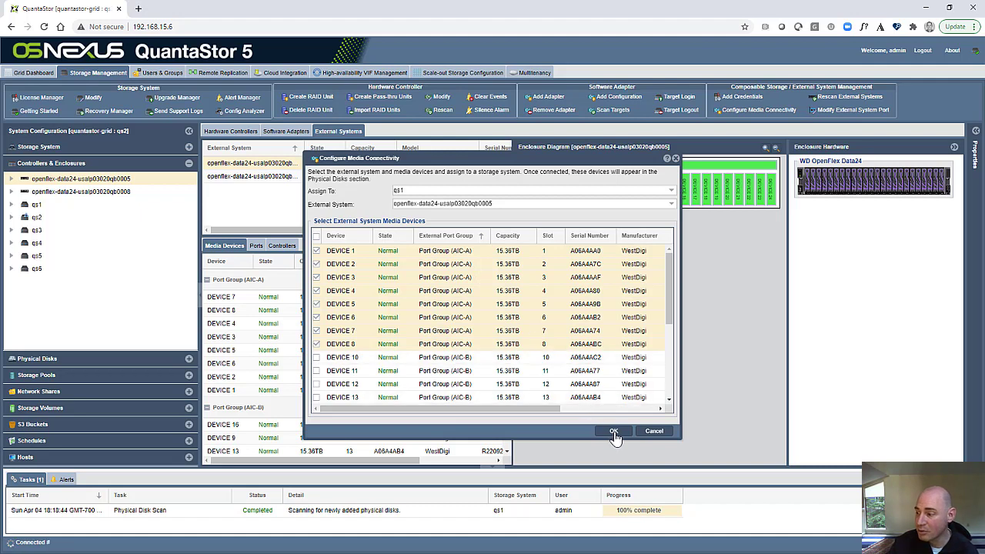
left_click(612, 431)
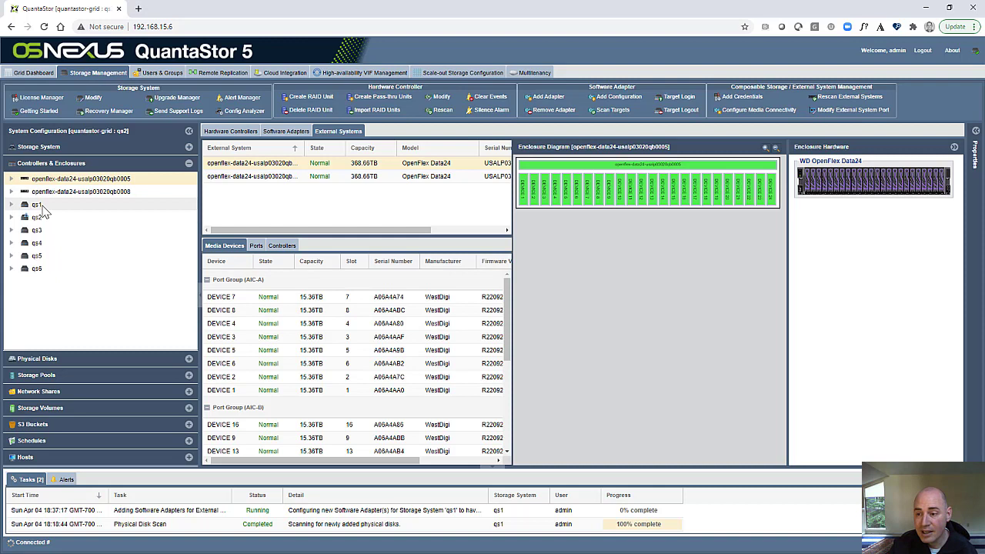
Expand qs1 in the hardware tree and list the targets behind its NVMe software adapters.
left_click(36, 203)
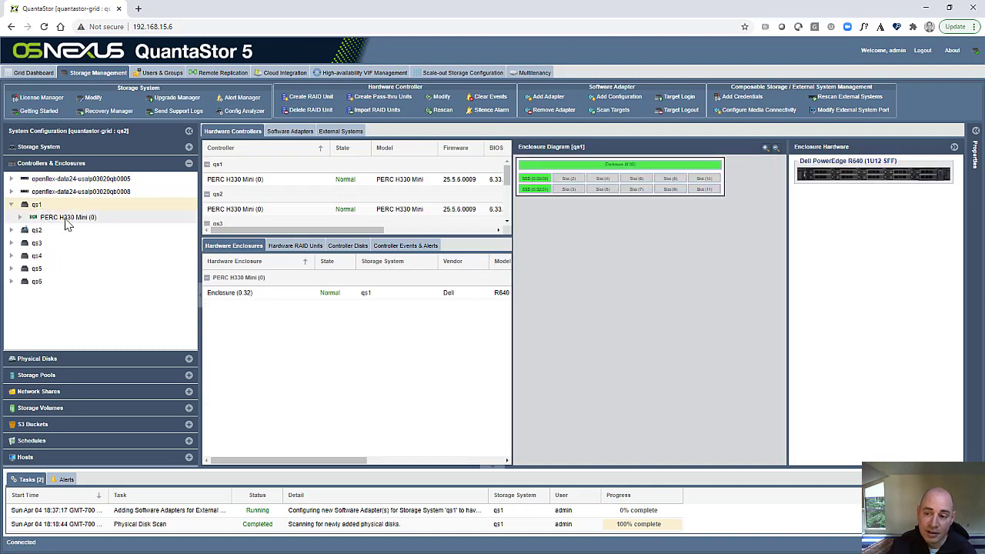
left_click(68, 217)
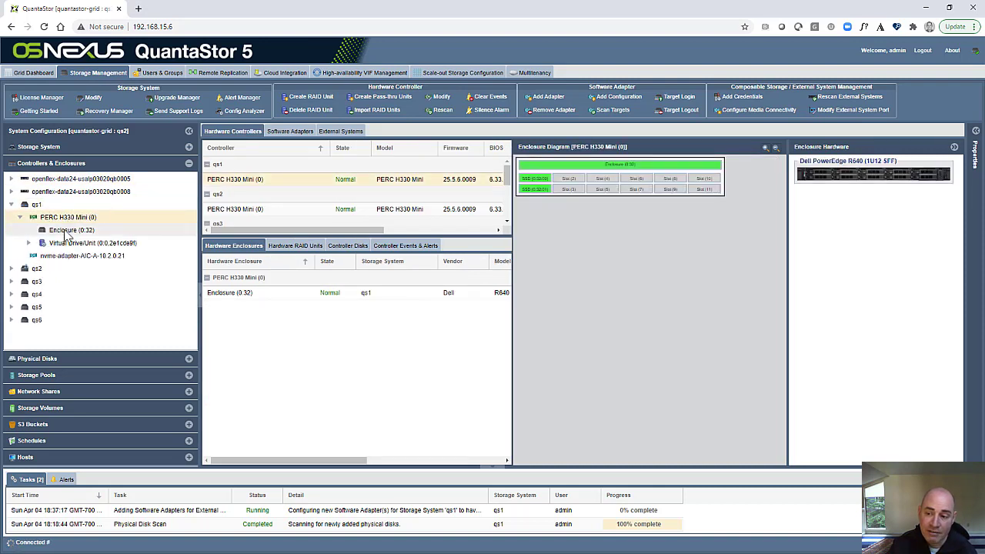
left_click(83, 256)
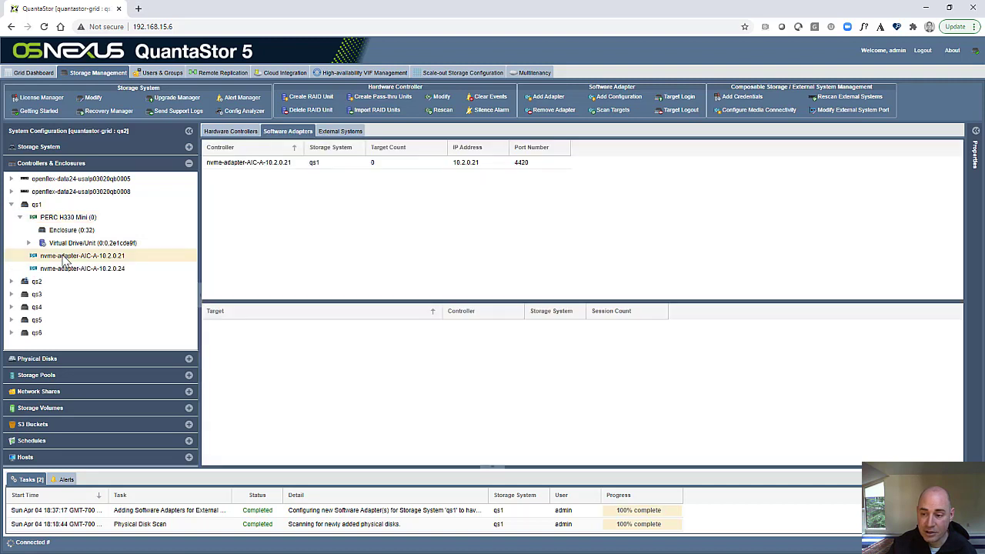
left_click(83, 268)
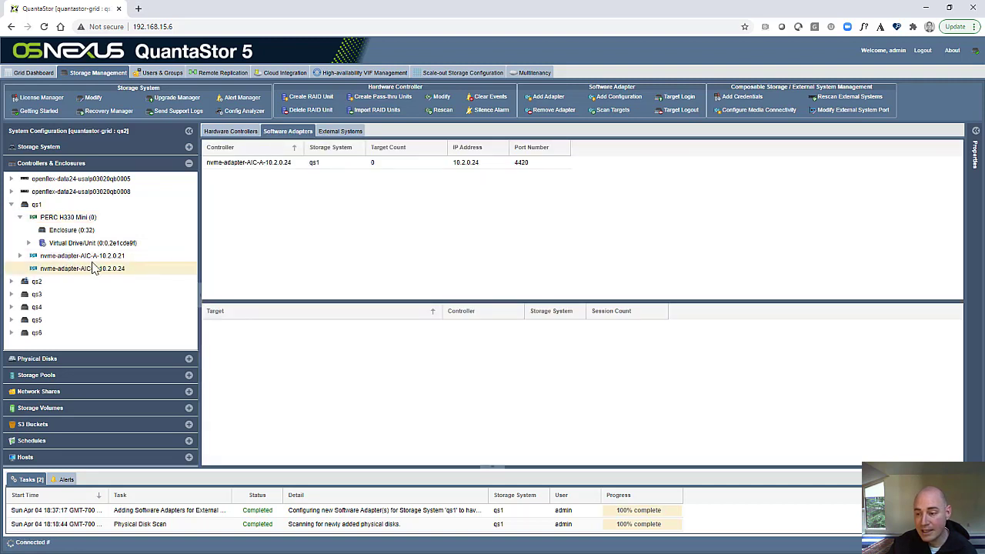
left_click(93, 243)
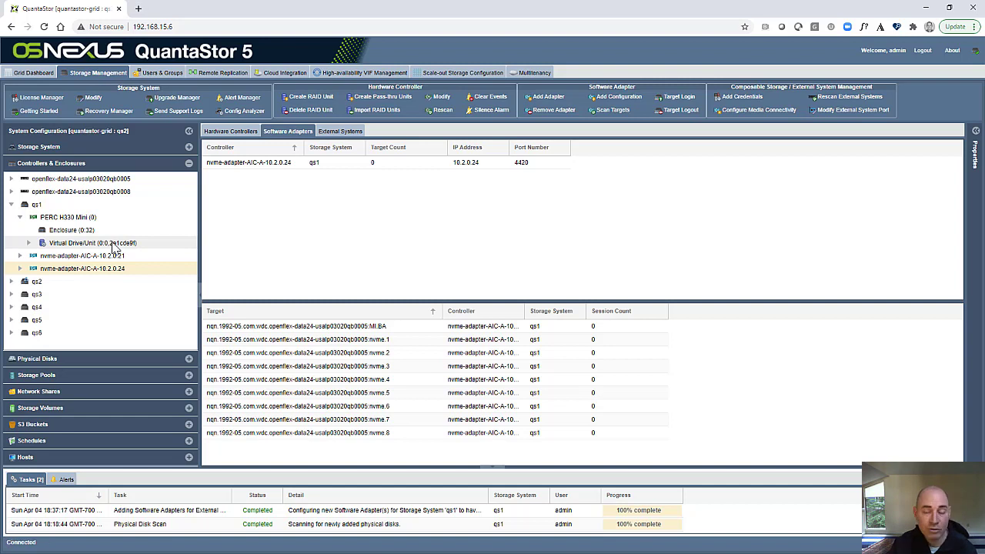
Recheck both nvme-adapter entries on qs1, then start media connectivity setup for qs2.
left_click(83, 255)
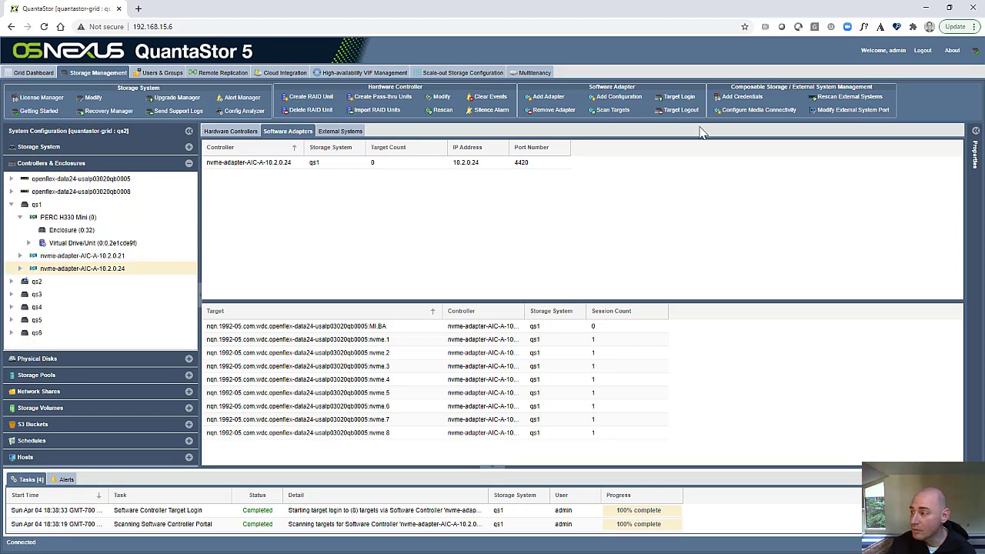
mouse_move(754, 111)
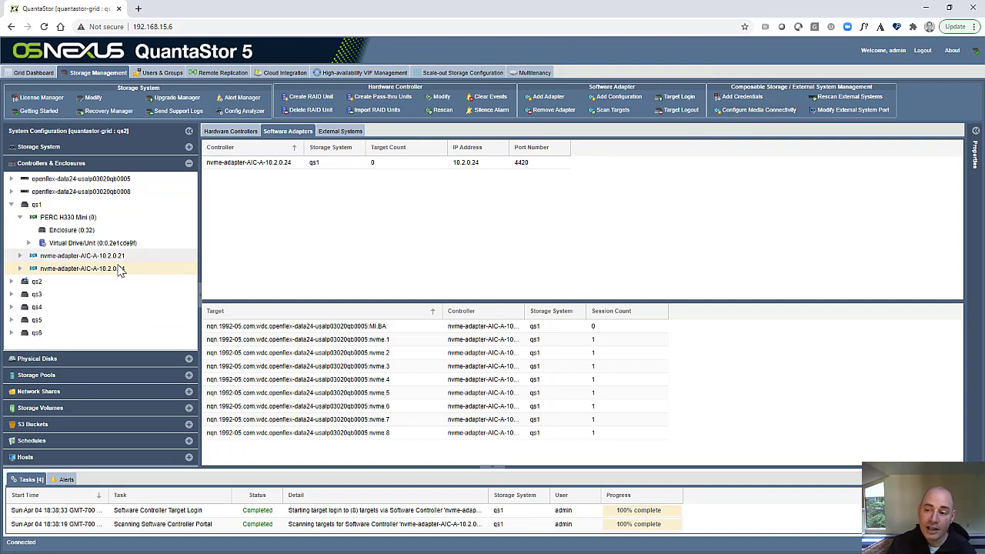
left_click(83, 268)
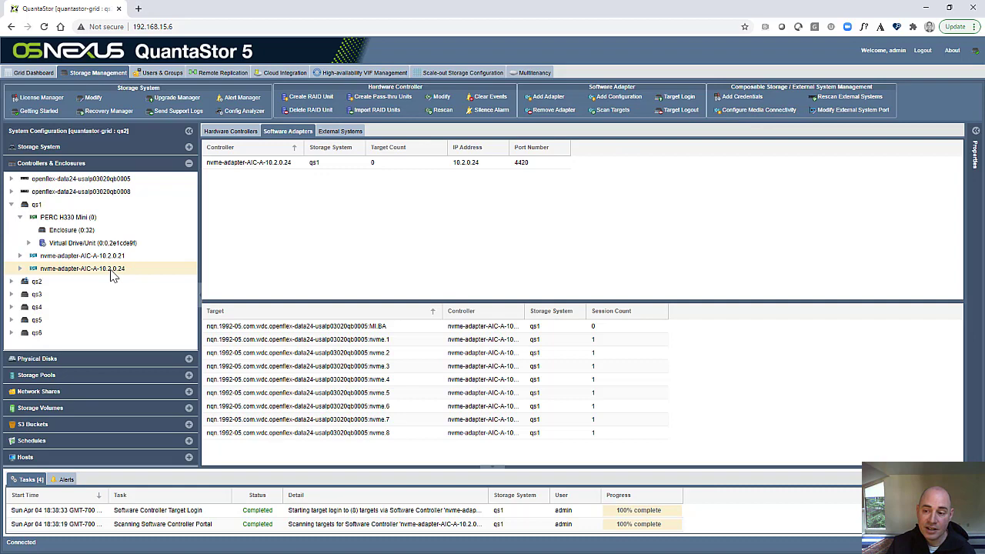
left_click(37, 179)
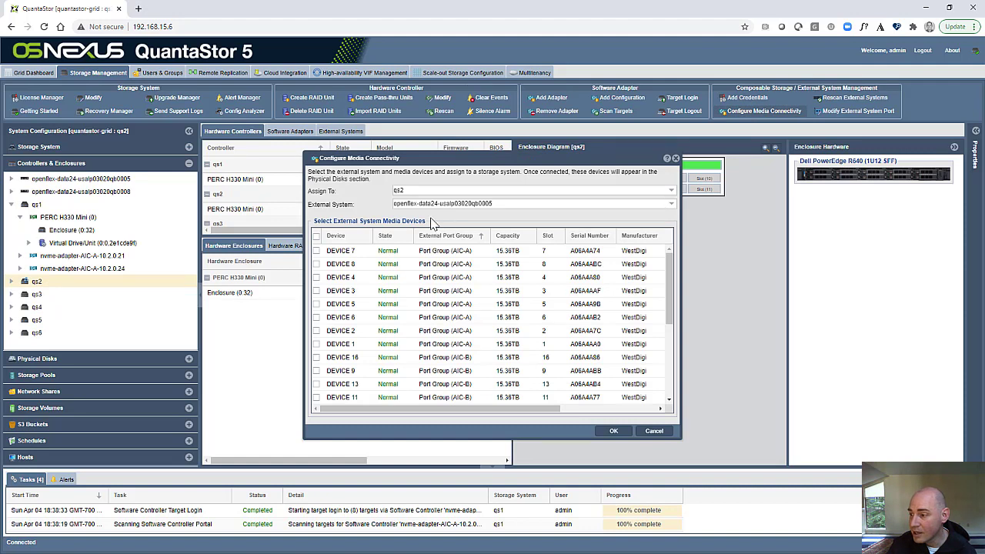
Sort by external port group, tick the AIC-B devices 9–16 and connect them to qs2.
left_click(445, 235)
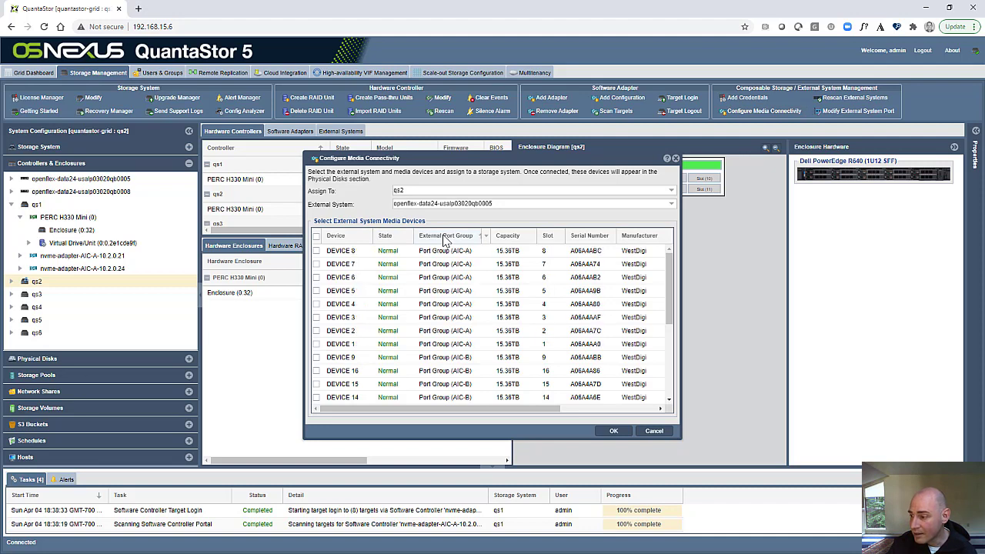
left_click(335, 235)
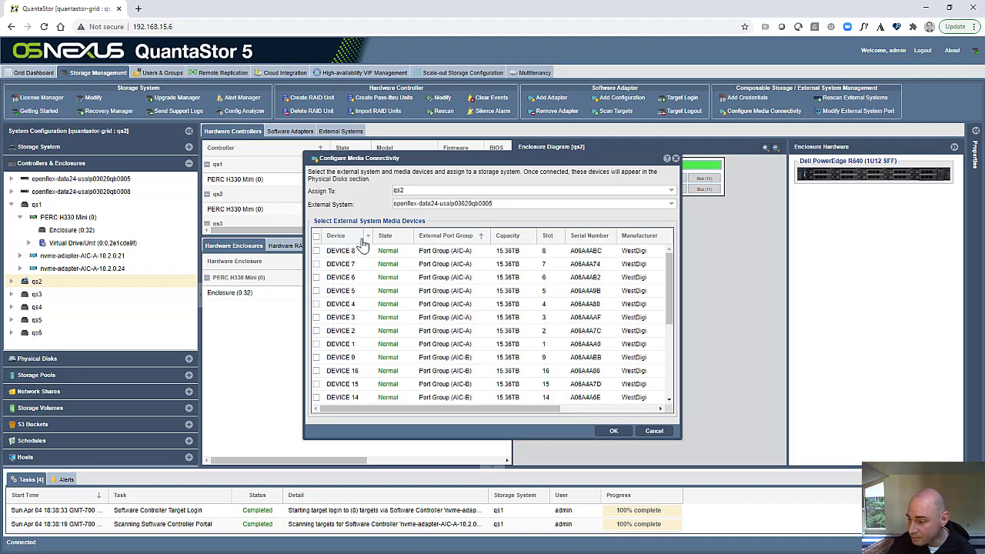
scroll("down", 3)
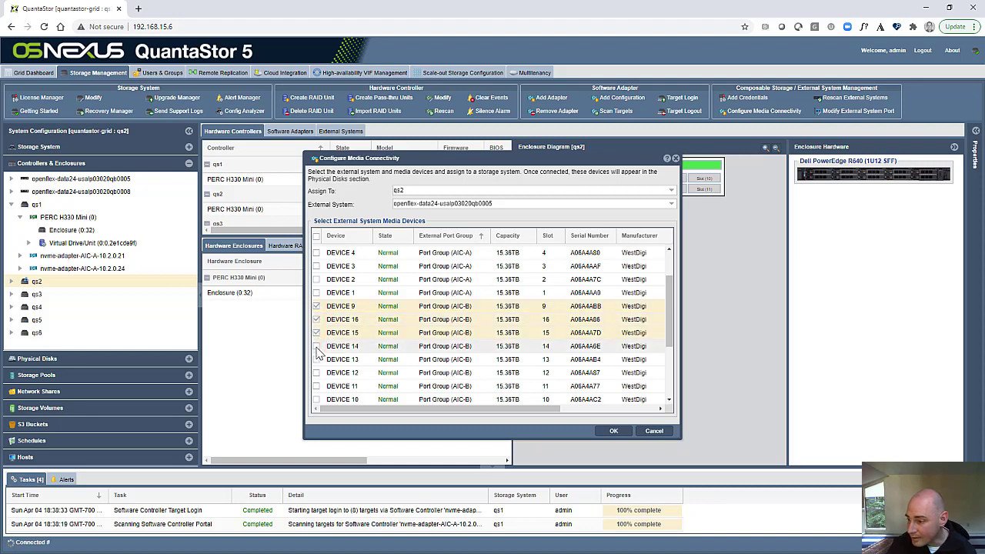
left_click(317, 360)
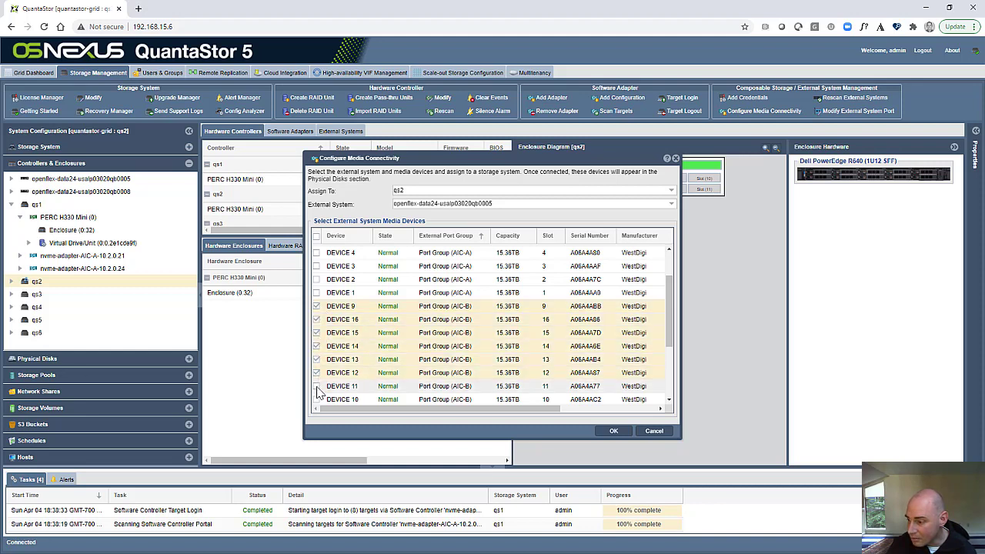
scroll("down", 3)
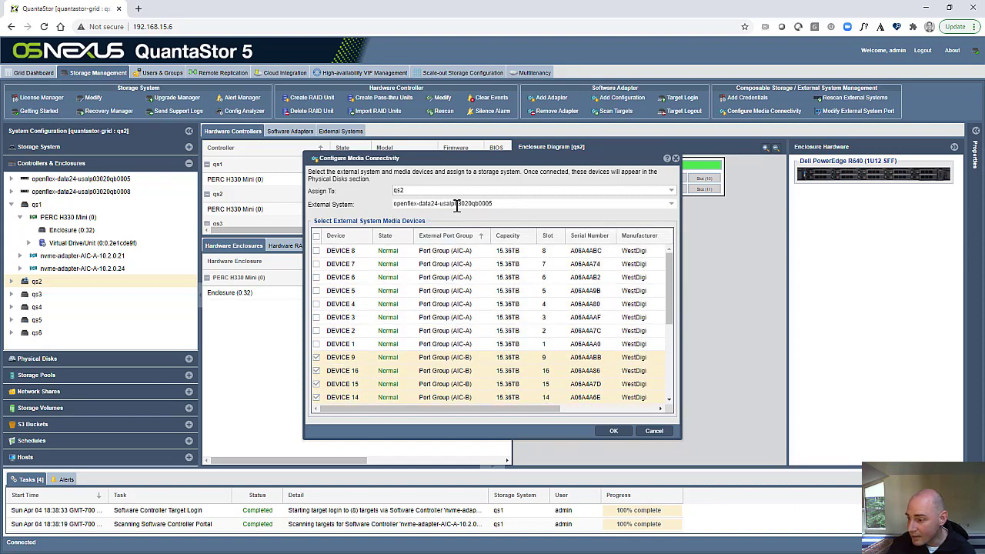
left_click(612, 431)
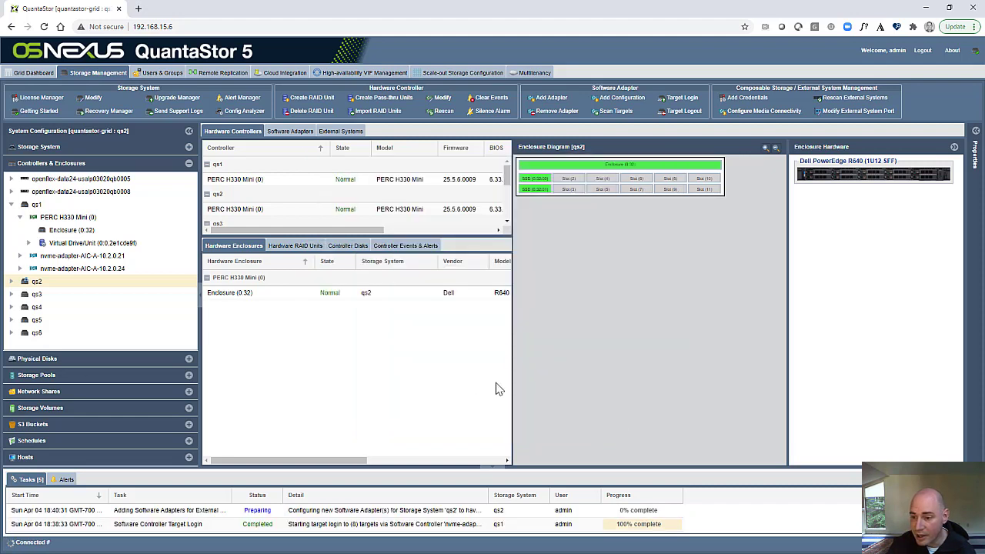
From qs3's actions, connect the port group C devices to node qs3.
right_click(37, 294)
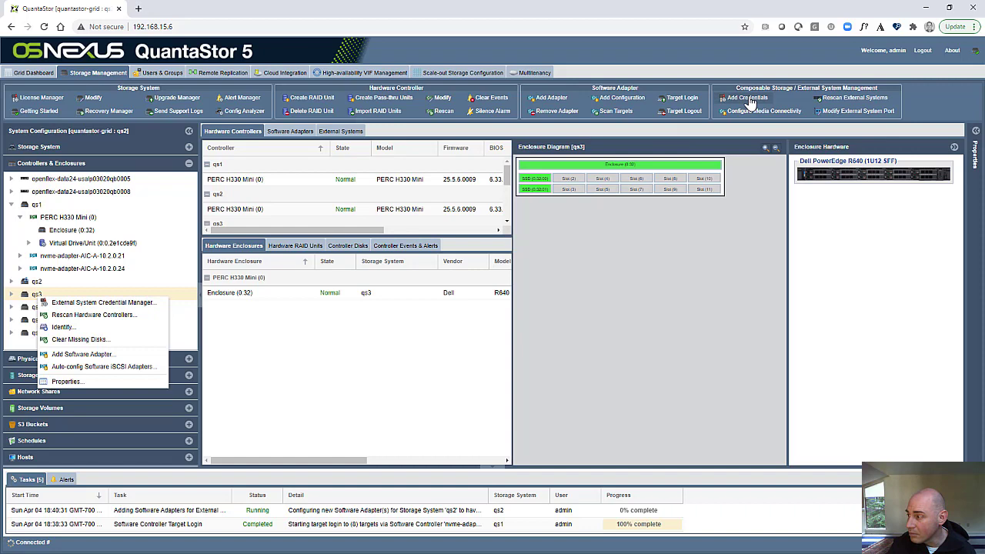
left_click(761, 111)
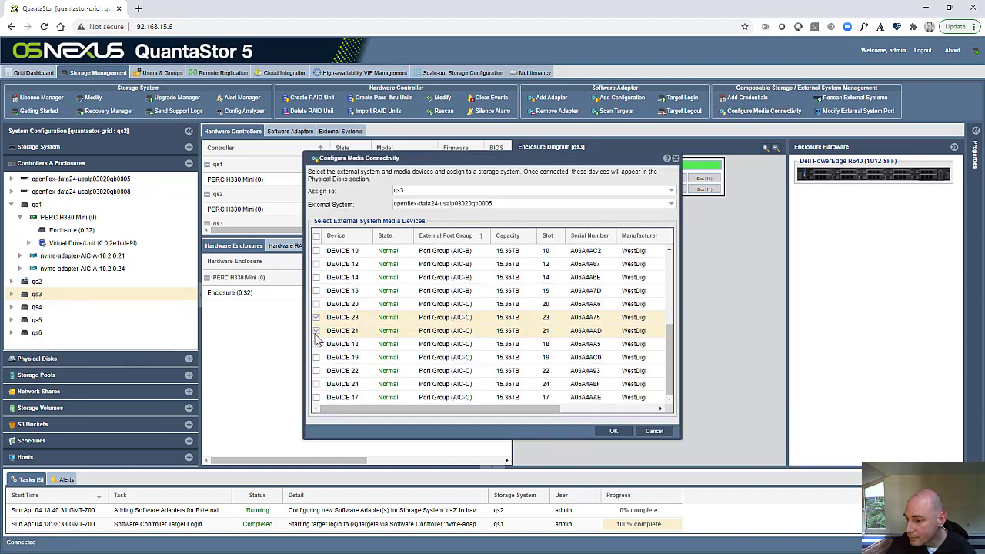
left_click(317, 329)
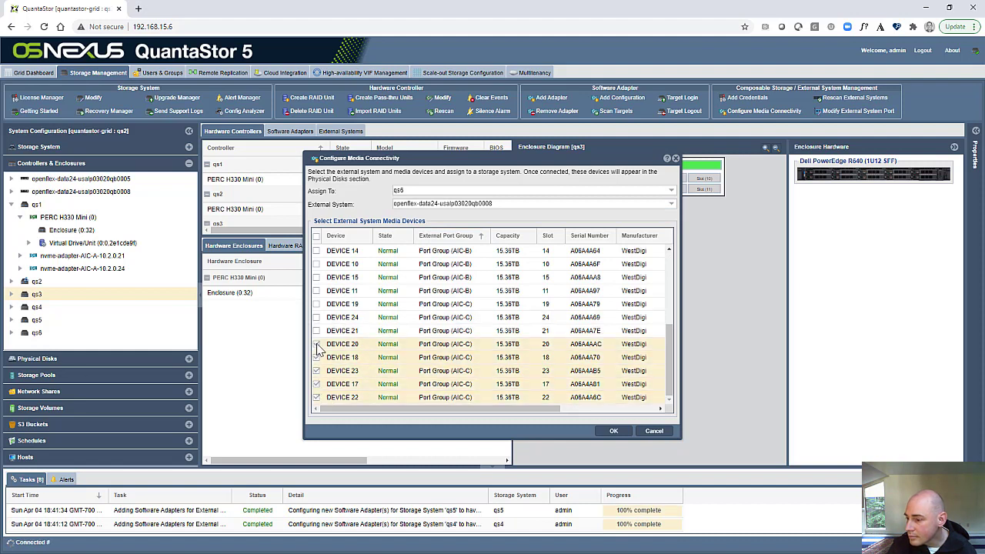
left_click(612, 430)
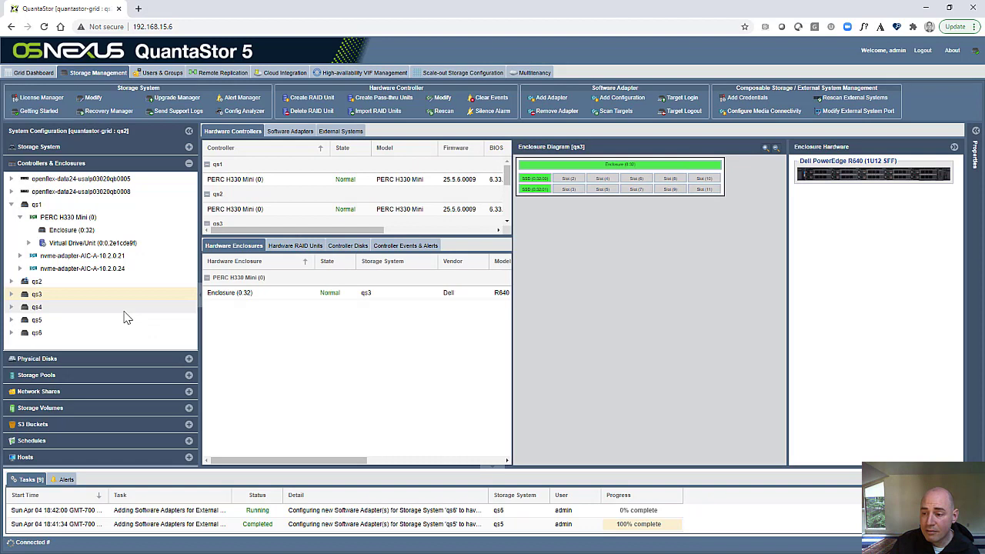
Expand qs1 through qs4 in the Storage System tree to show their nvme-adapter entries.
left_click(37, 280)
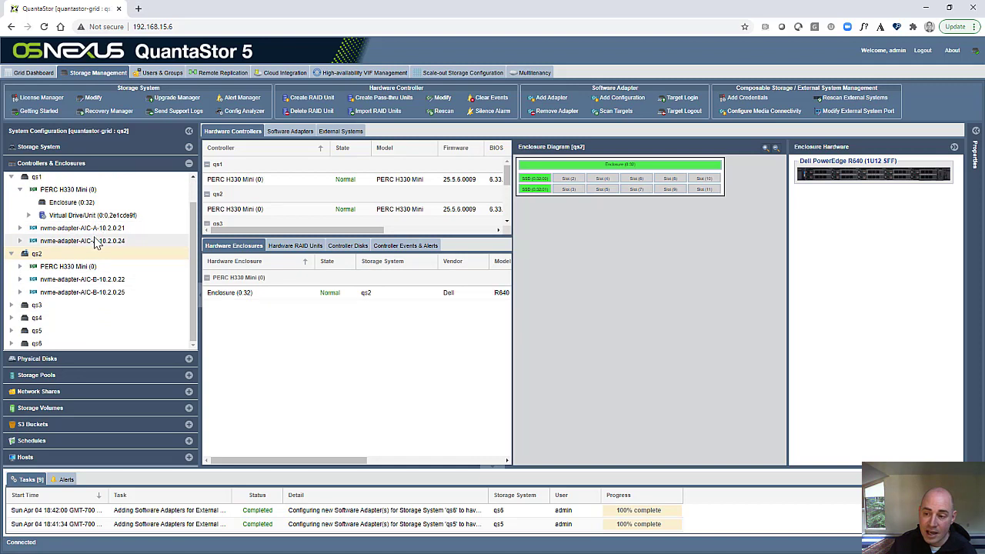
left_click(37, 305)
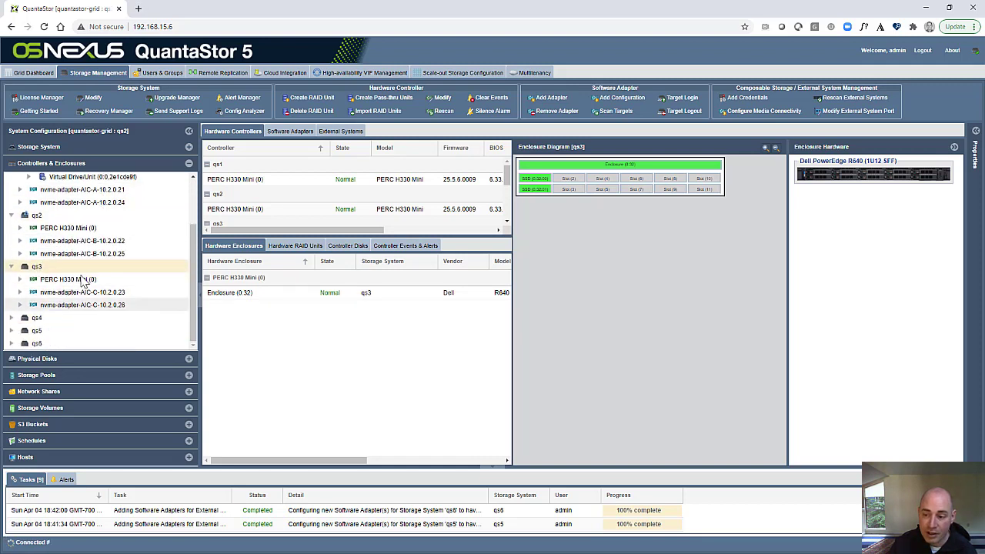
left_click(37, 317)
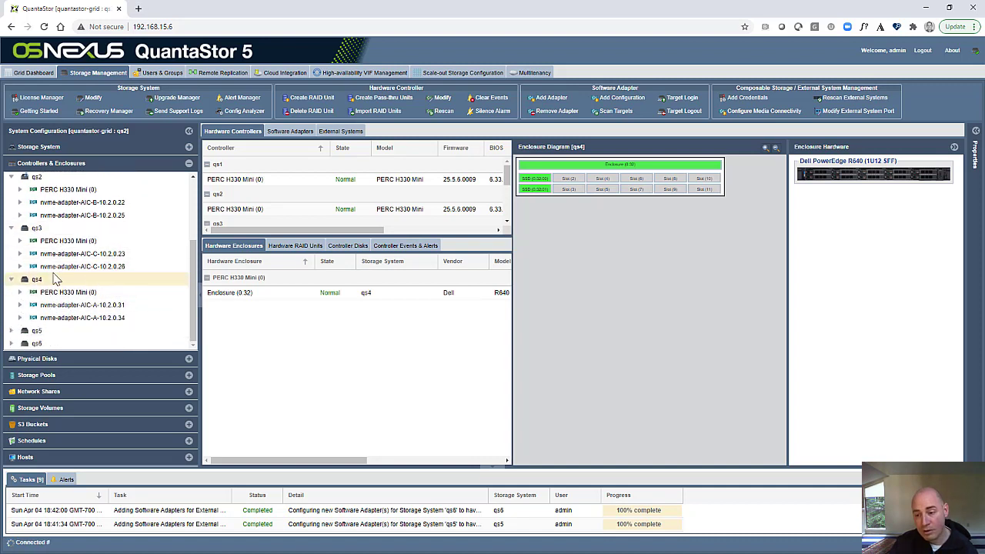
left_click(36, 331)
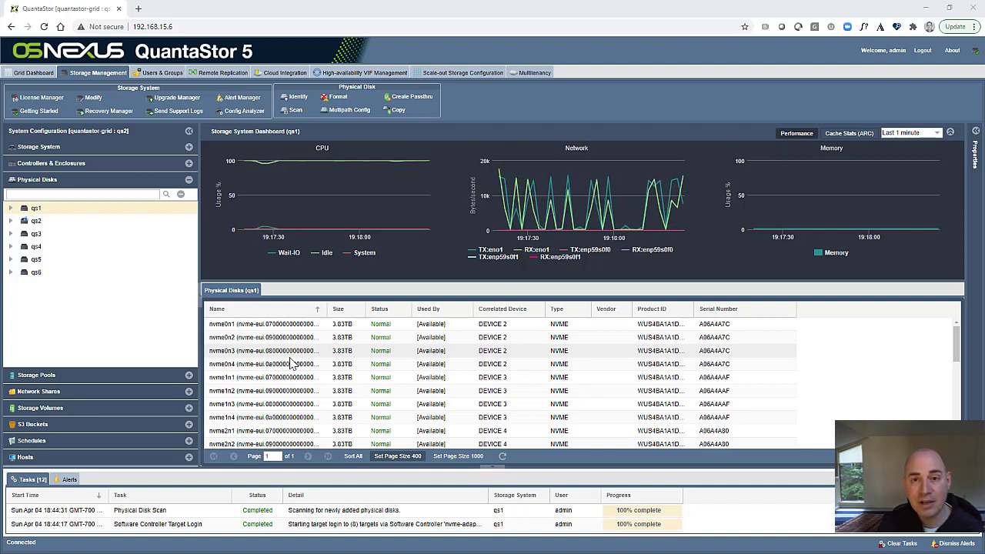
Inspect two NVMe physical disks, then move to the Scale-out Storage Configuration area.
left_click(263, 323)
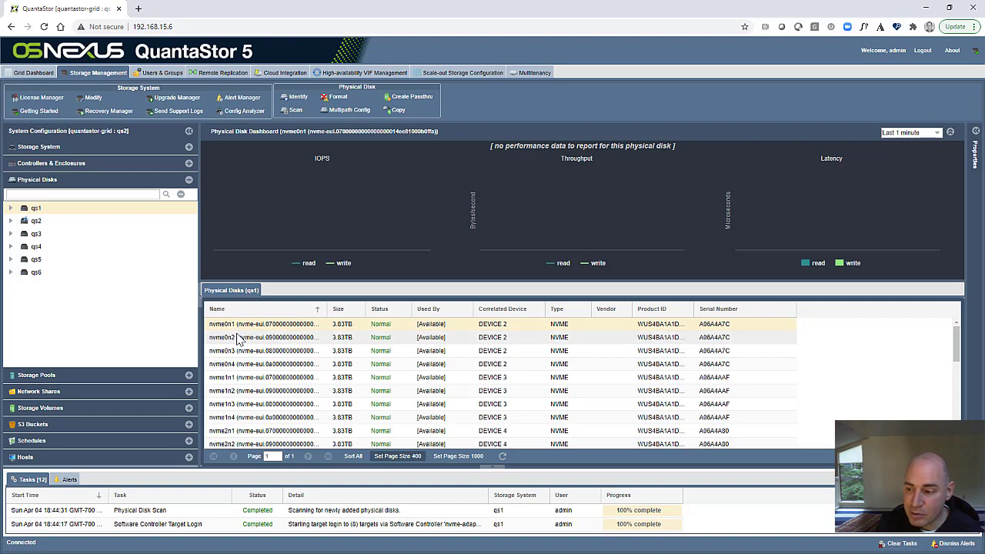
left_click(262, 363)
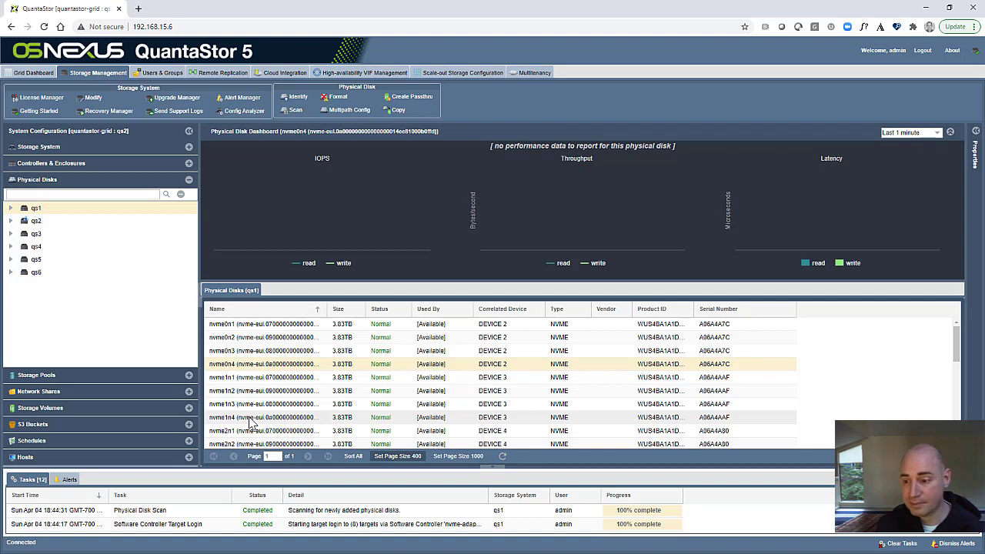
left_click(461, 72)
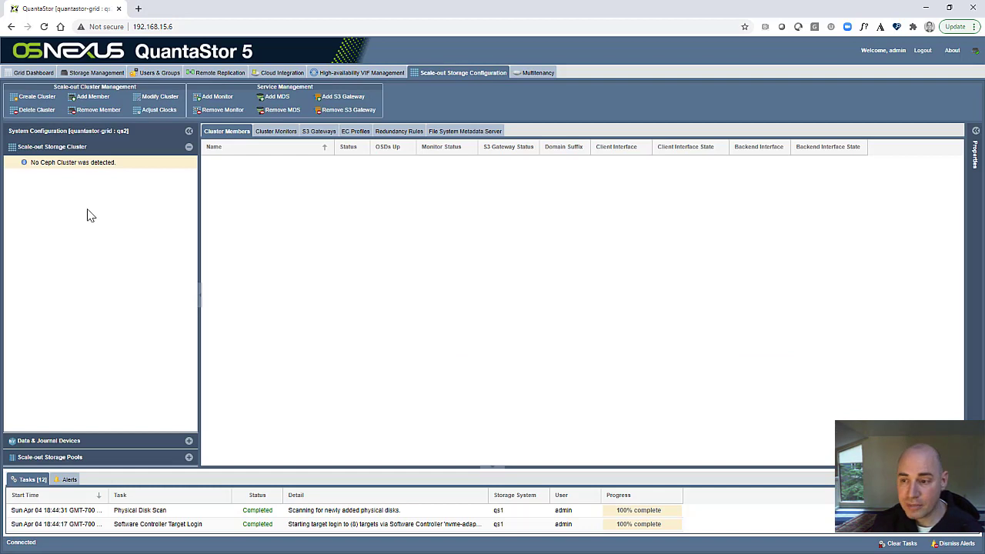
Start a new Ceph cluster, include all six nodes and pick the 10.1.0.x client network for qs6.
left_click(37, 95)
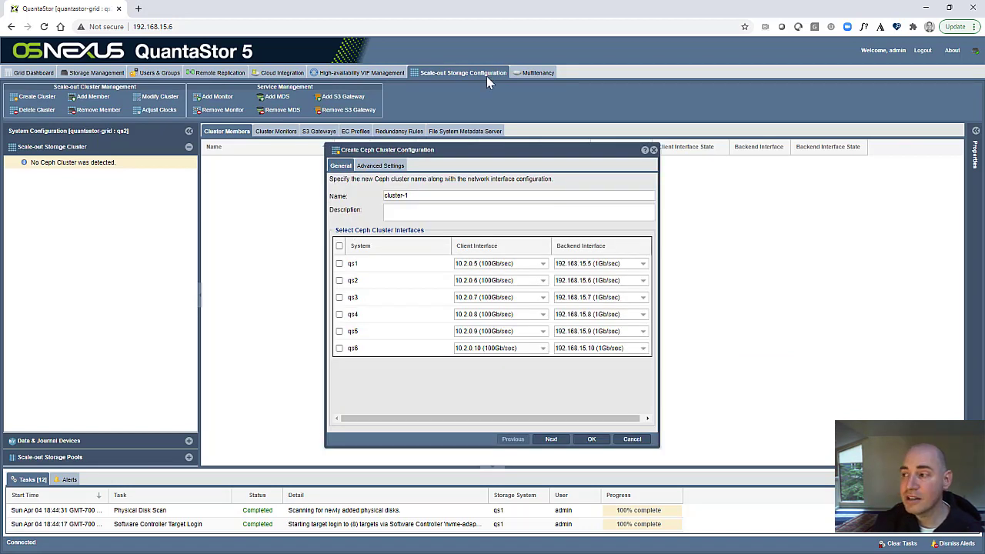
mouse_move(23, 106)
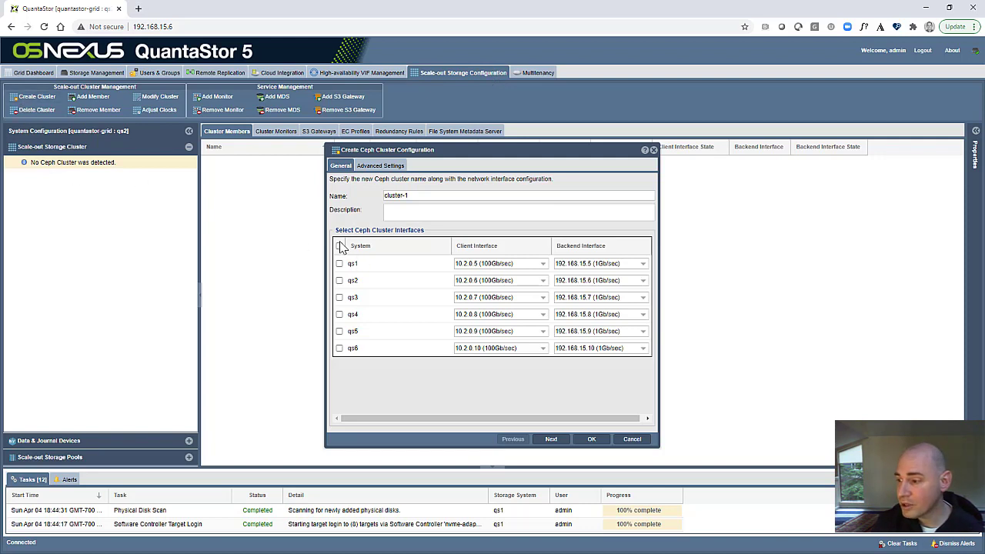
left_click(339, 246)
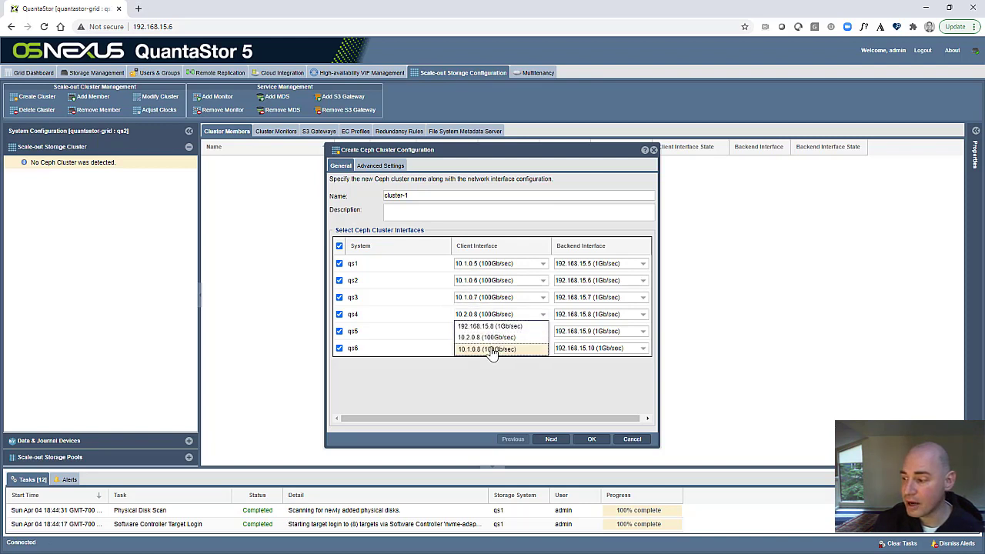
left_click(486, 349)
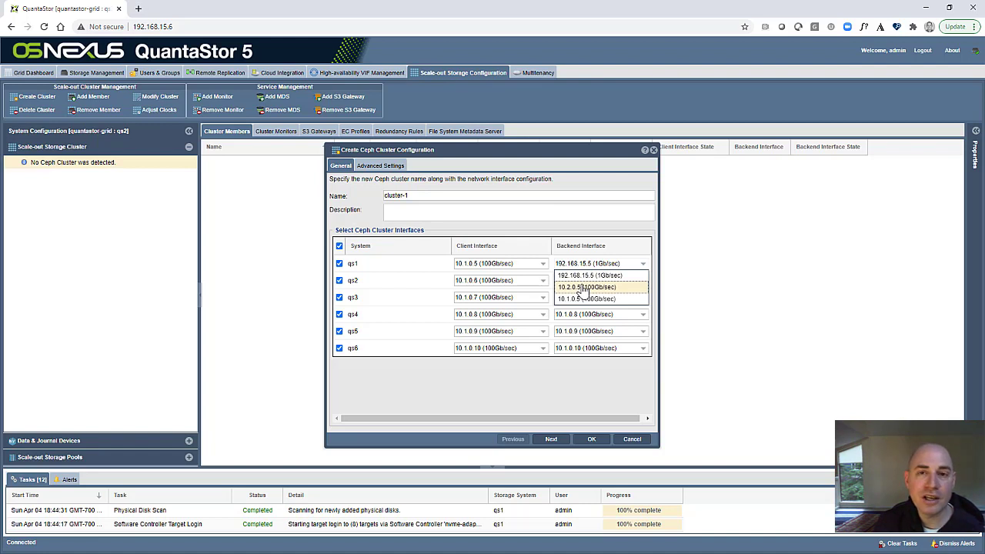
Choose backend networks for qs1 and qs3 and review the cluster's Advanced Settings.
left_click(588, 286)
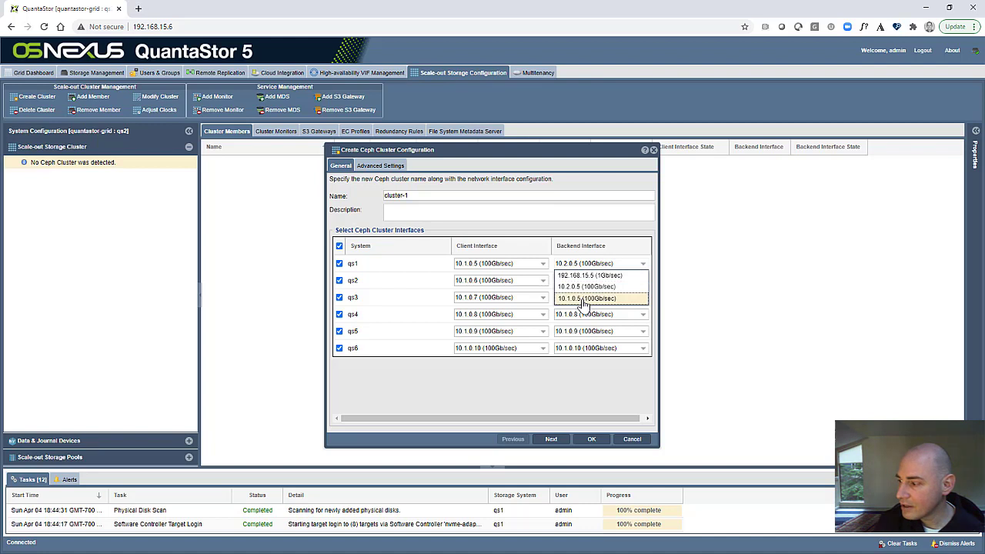
left_click(586, 298)
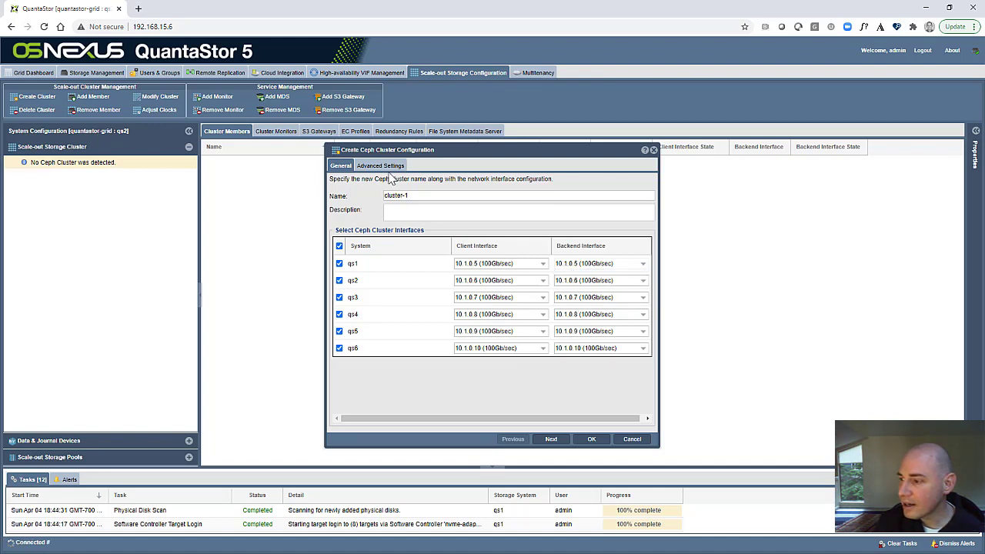
left_click(380, 166)
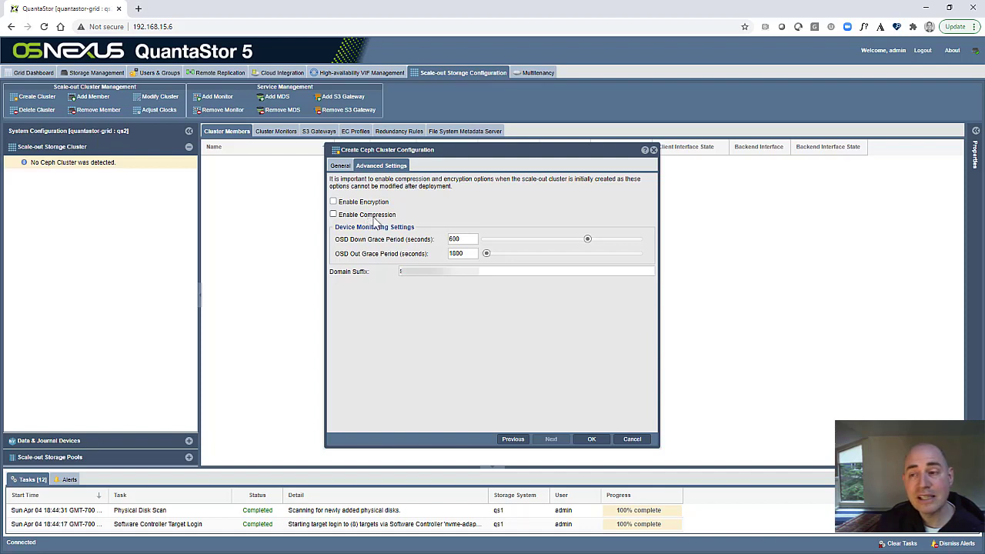
mouse_move(391, 231)
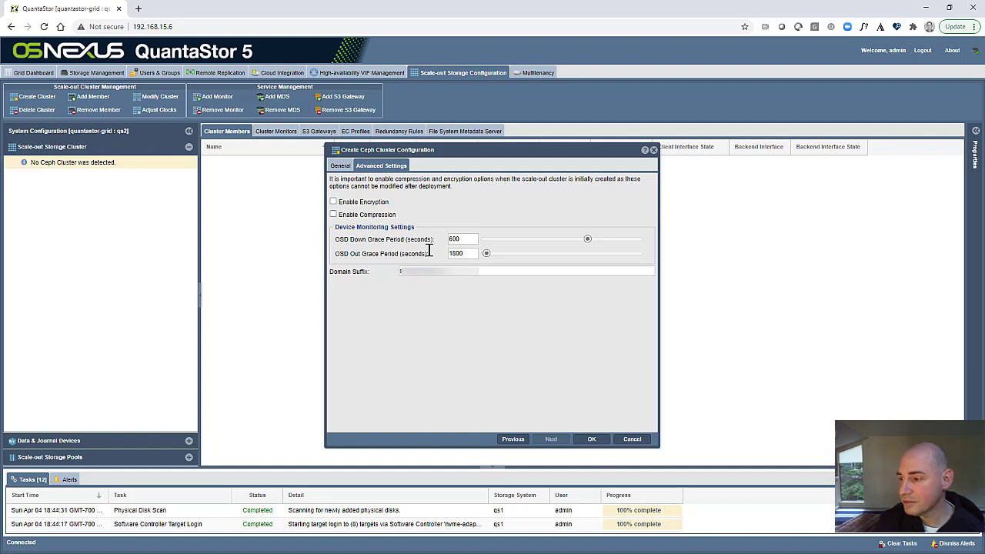
left_click(340, 166)
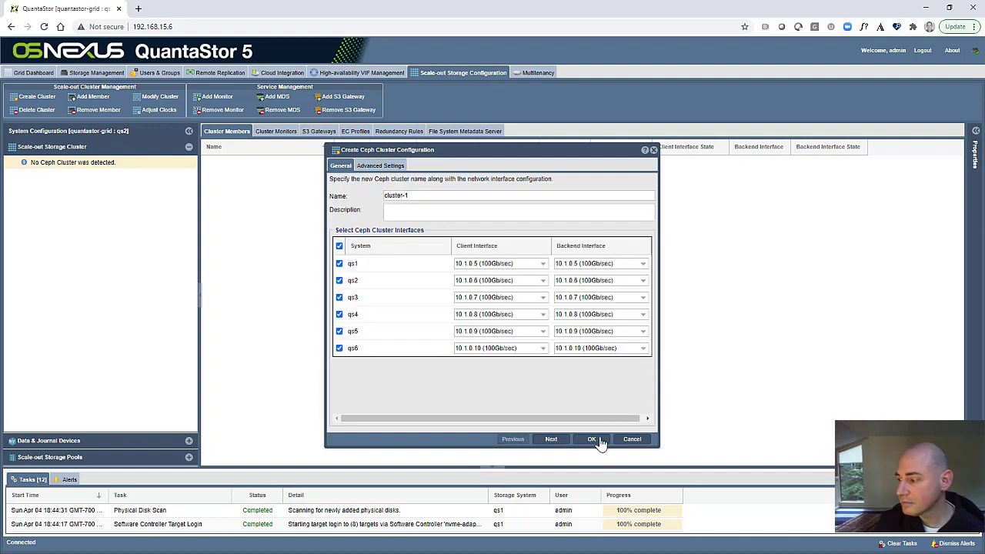
Create cluster-1 and view its Cluster Monitors reporting HEALTH_OK in quorum.
left_click(591, 438)
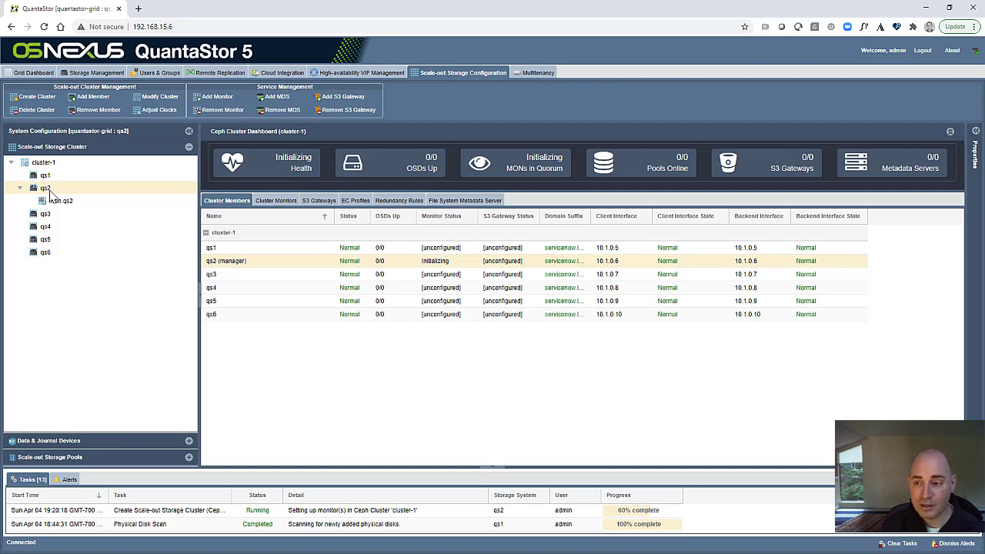
left_click(276, 200)
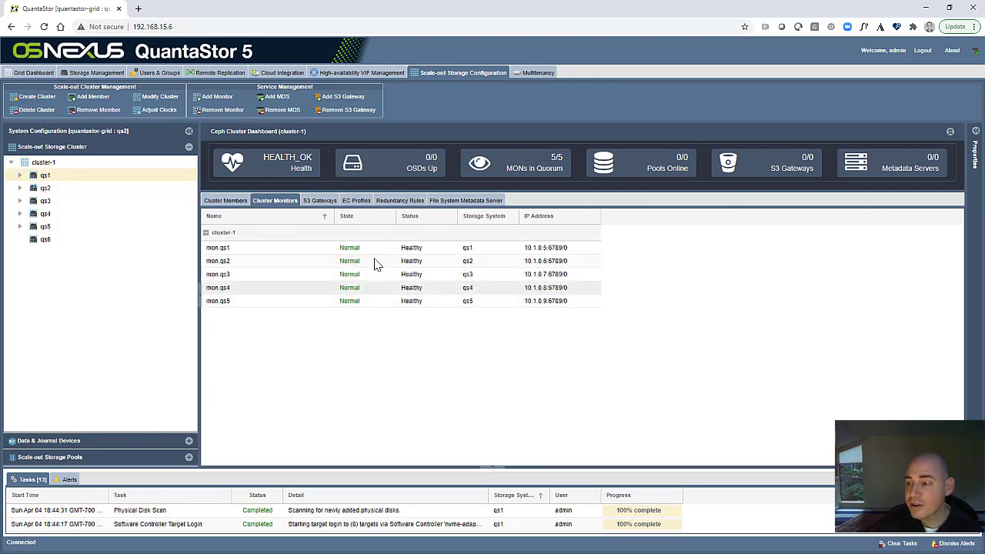
mouse_move(369, 284)
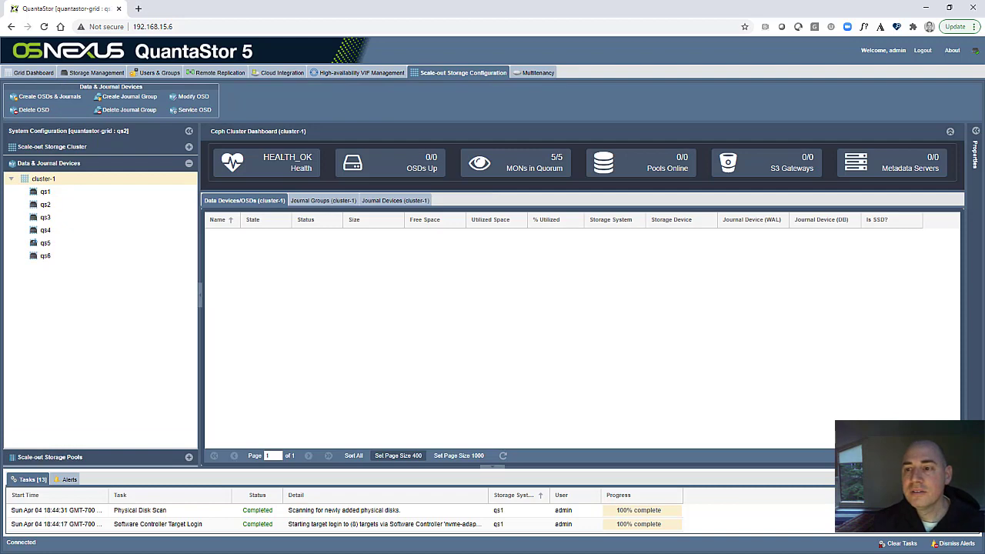
mouse_move(70, 116)
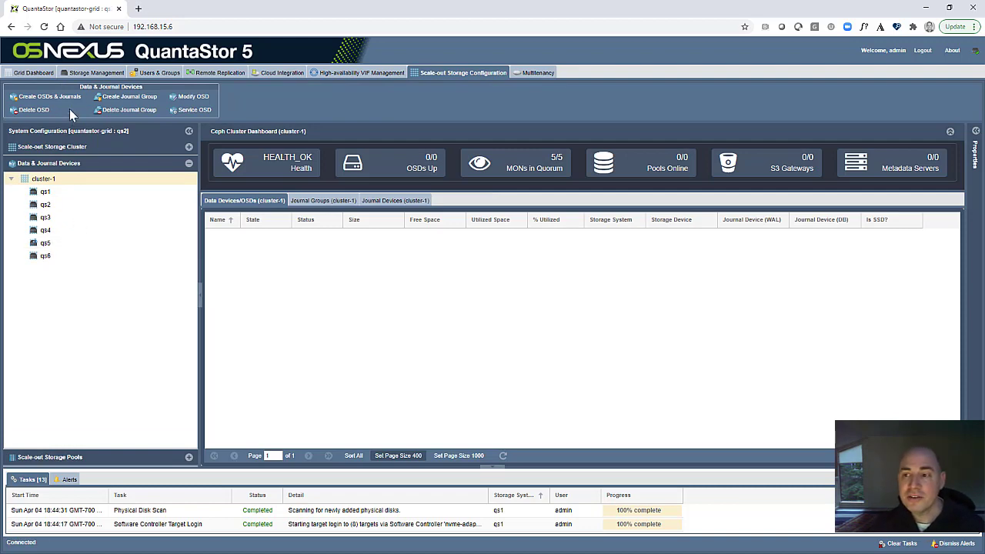
Start Create OSDs & Journals and filter the device list by typing 'WUS4'.
left_click(49, 96)
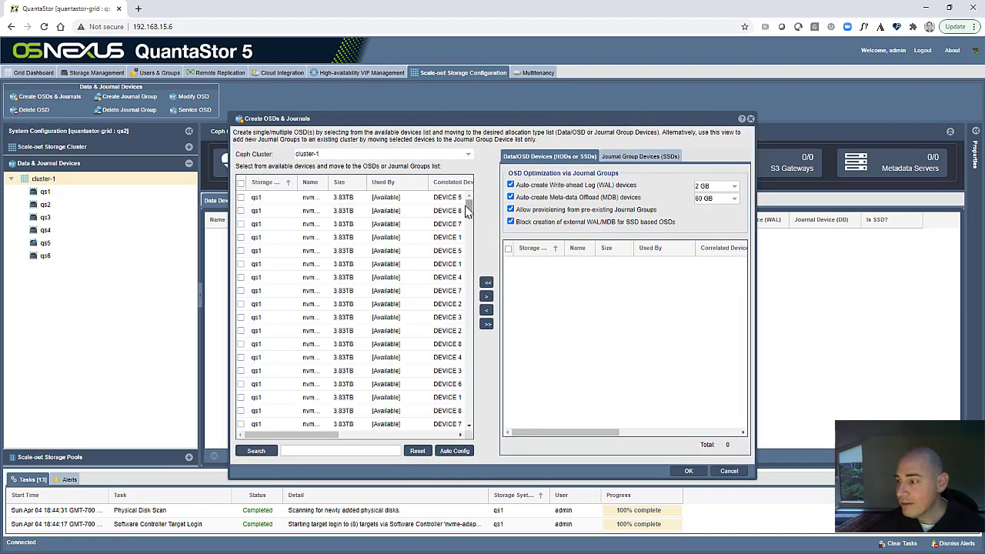
scroll("down", 3)
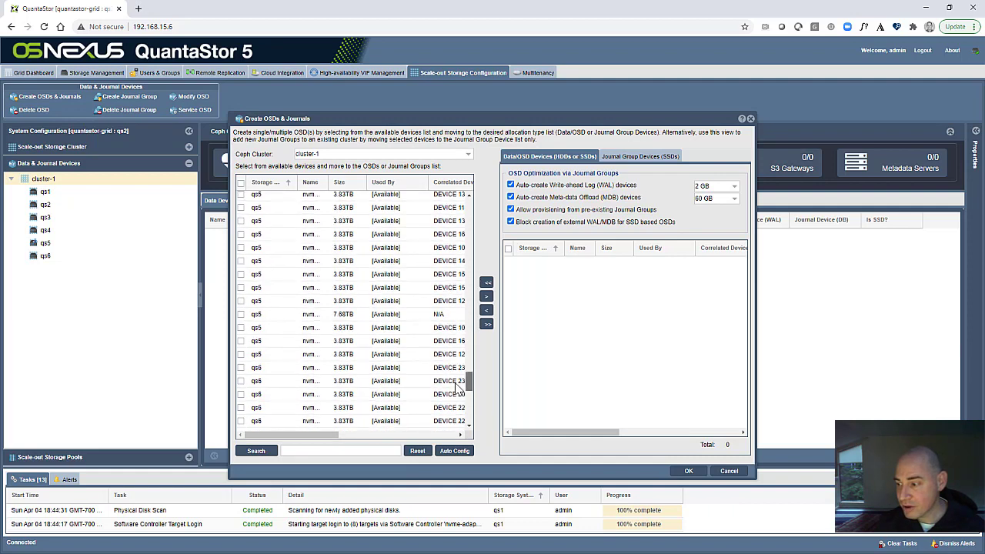
scroll("down", 3)
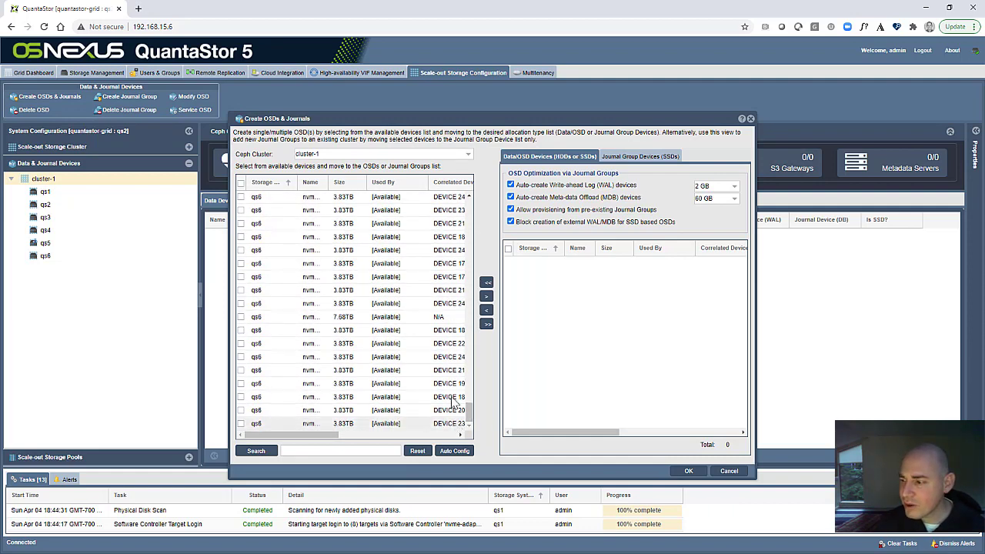
left_click(339, 317)
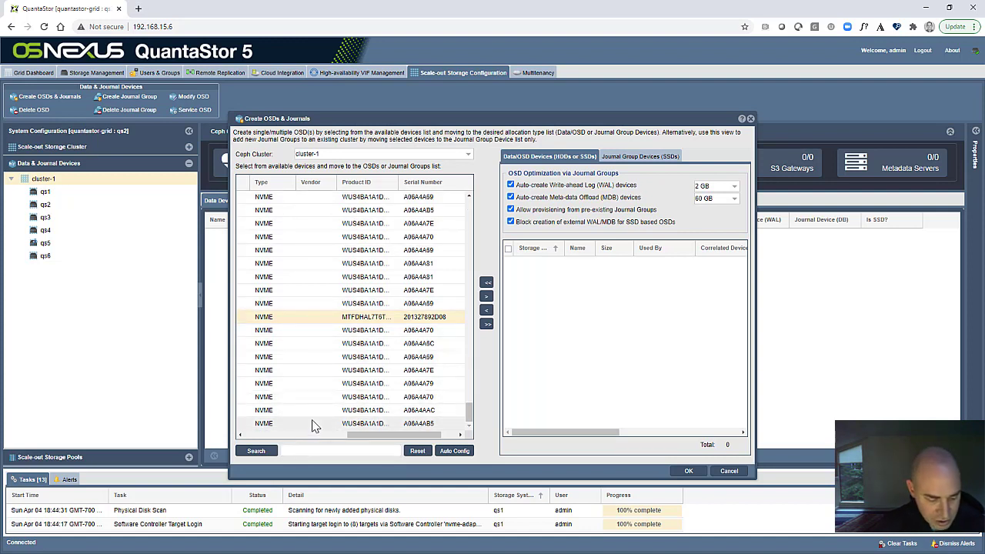
type("WS")
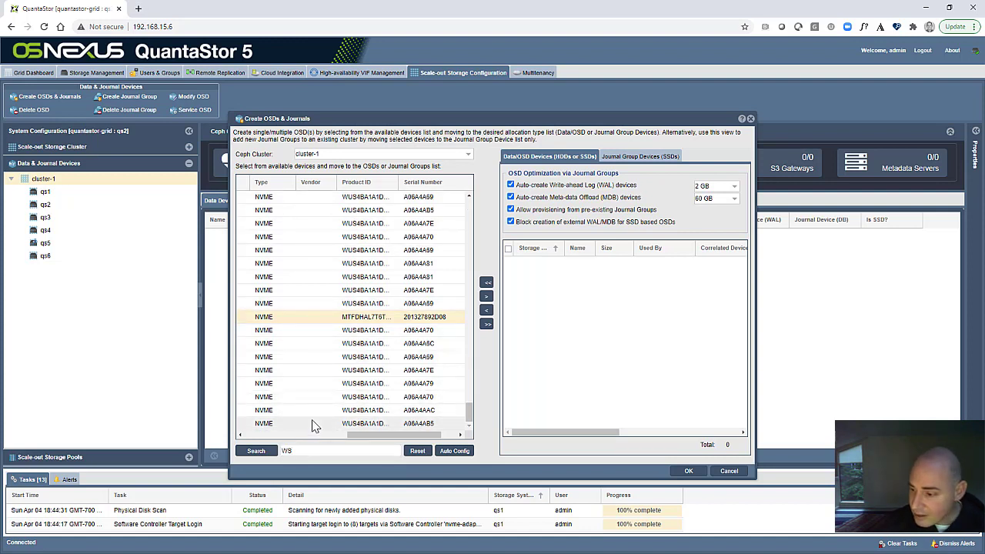
type("WUS4")
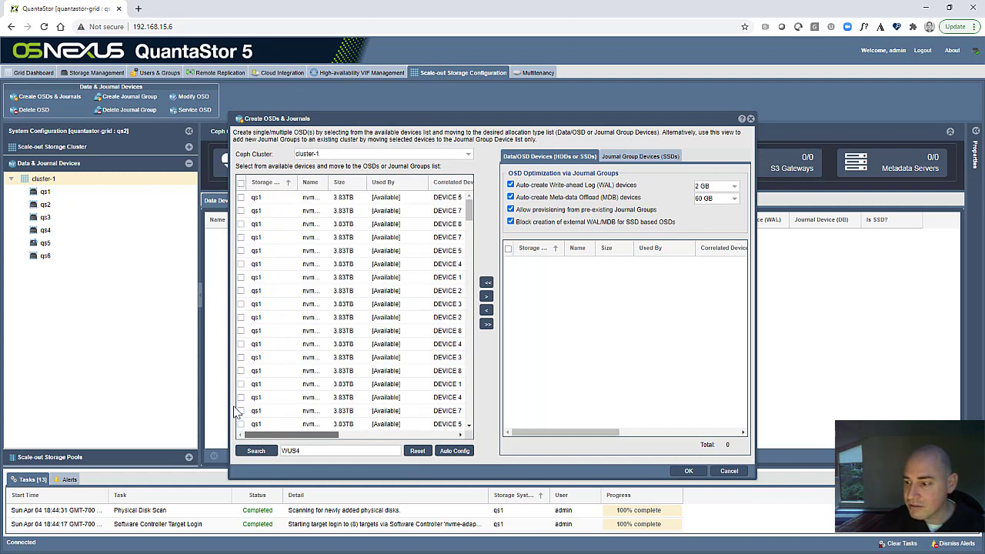
left_click(240, 182)
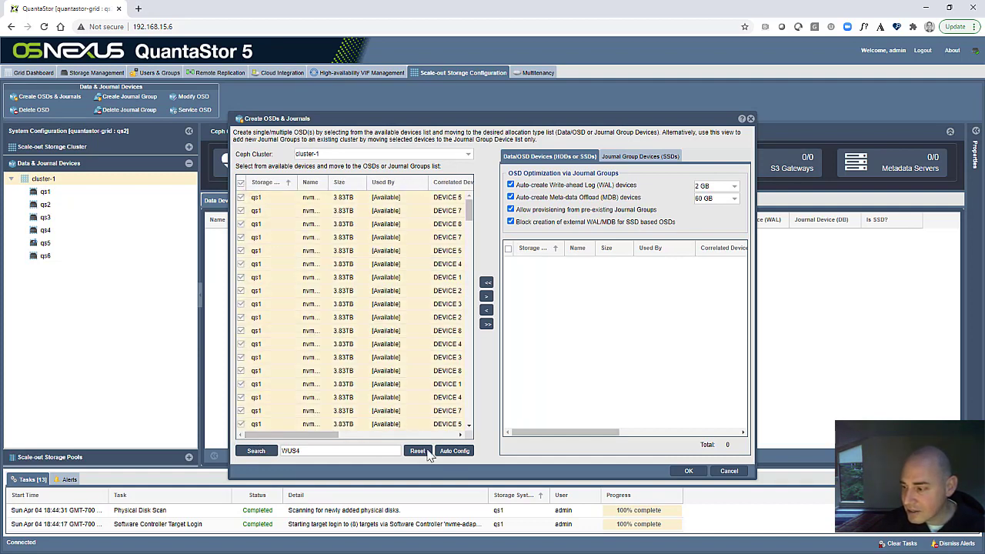
Auto-assign all 192 available NVMe devices as data OSDs with external WAL/MDB journals blocked.
left_click(486, 323)
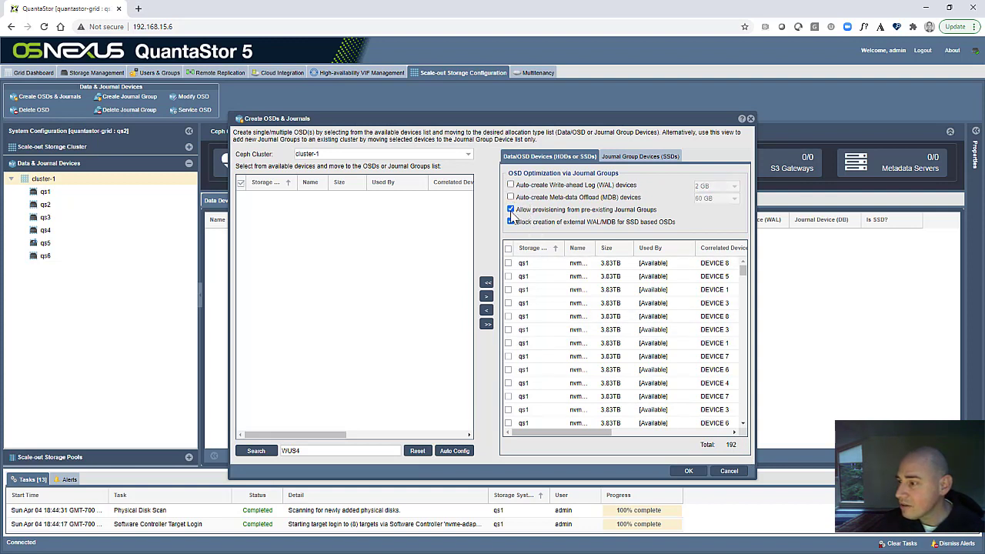
left_click(511, 209)
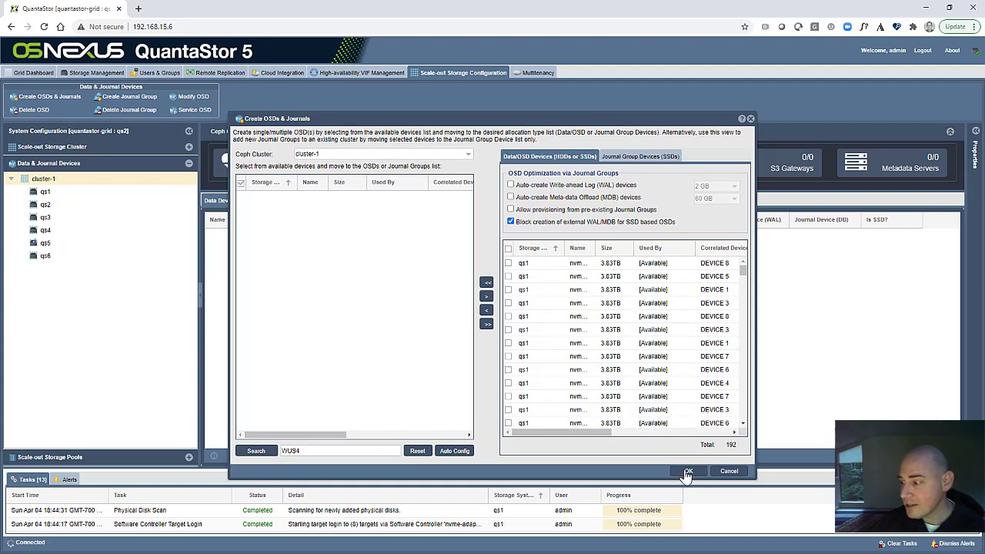
Confirm creating the 192 OSDs and watch the cluster-wide OSD status as they come up.
left_click(687, 471)
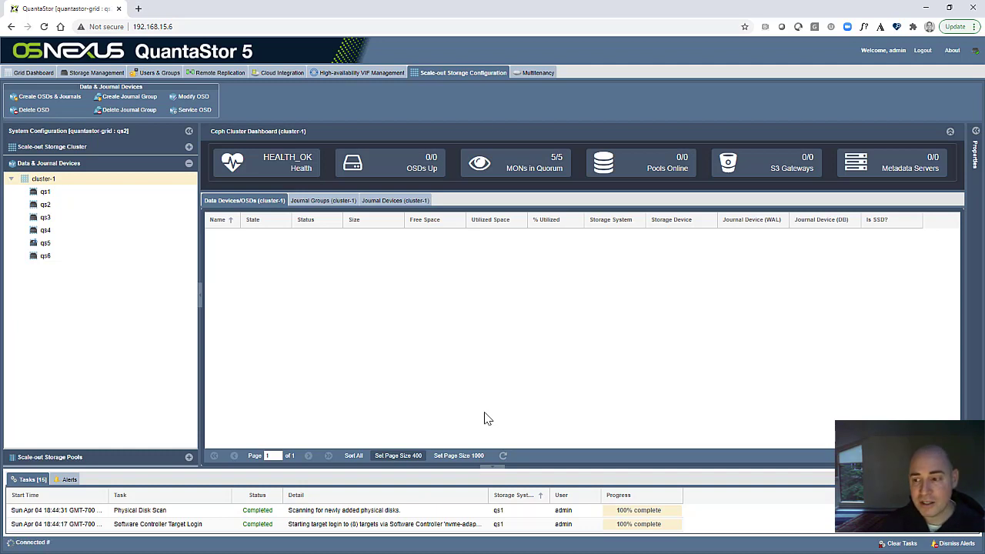
mouse_move(387, 505)
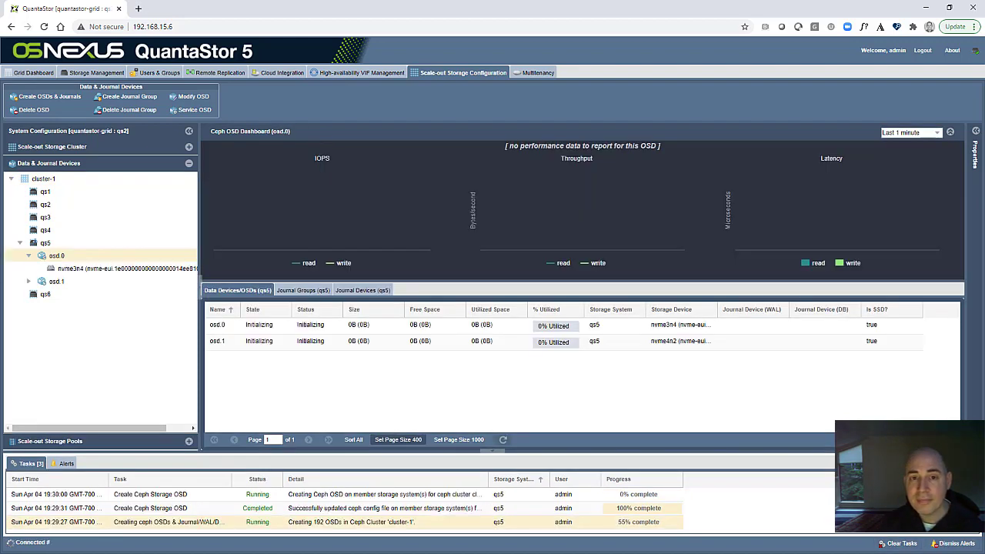
left_click(43, 179)
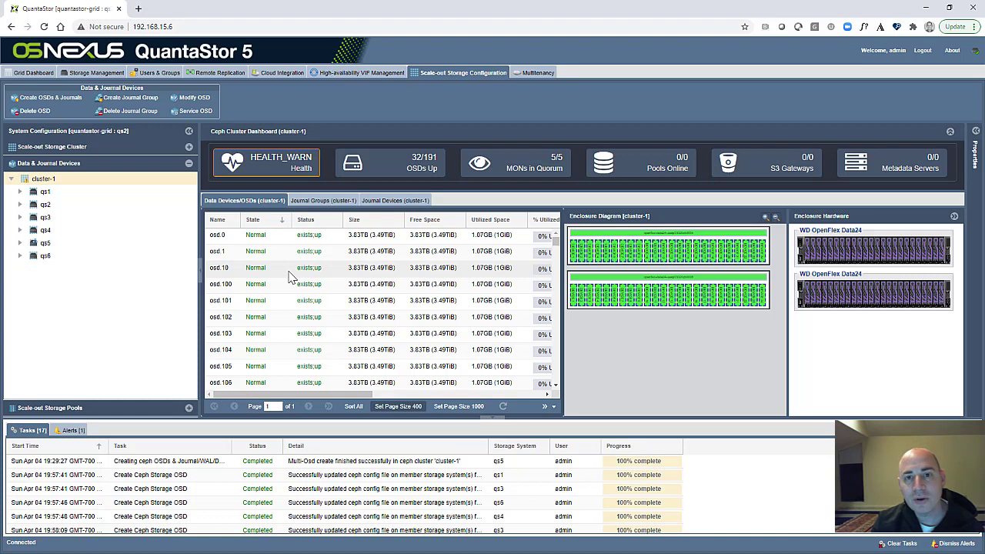
mouse_move(283, 277)
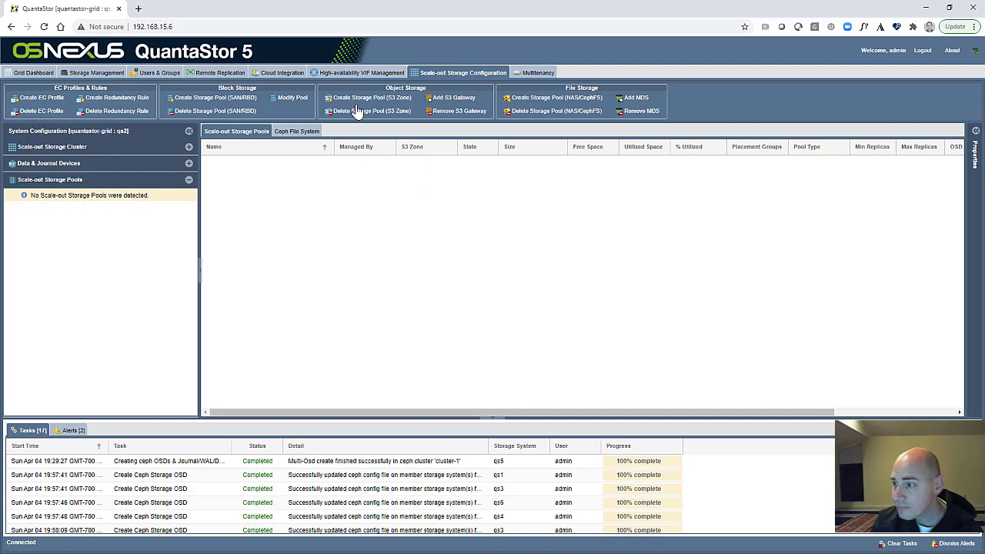
Begin creating the default S3 zone on cluster-1 with an erasure-coded 4+2 pool layout.
left_click(372, 98)
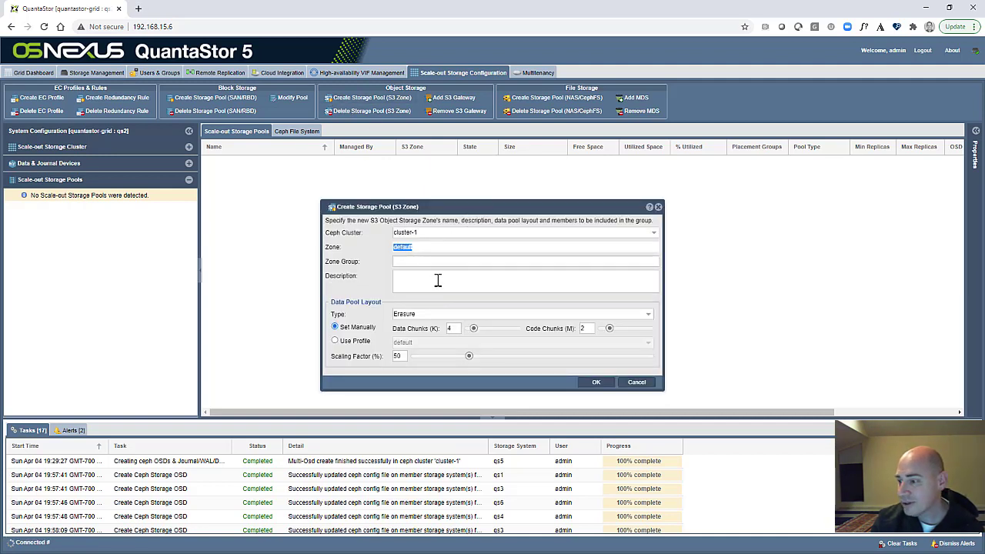
mouse_move(514, 345)
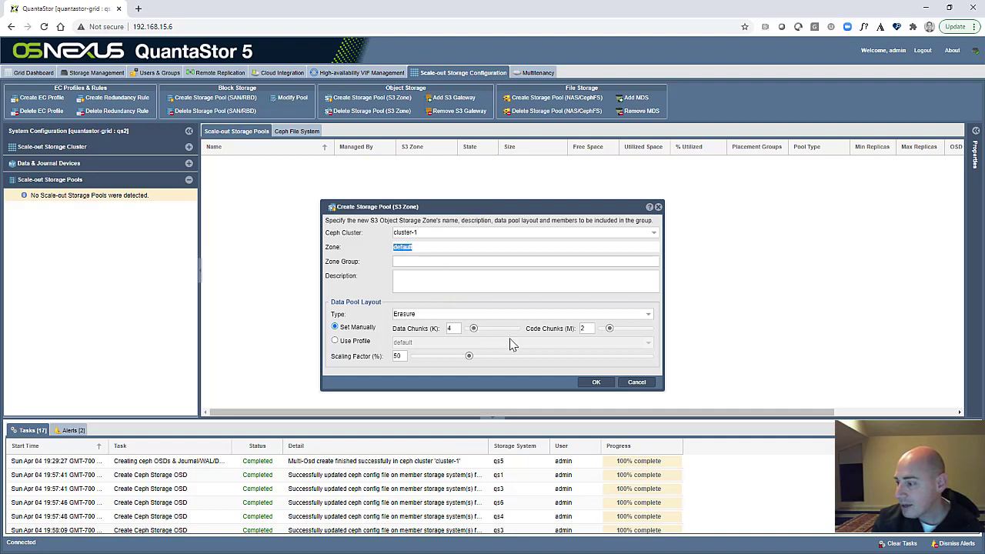
mouse_move(581, 342)
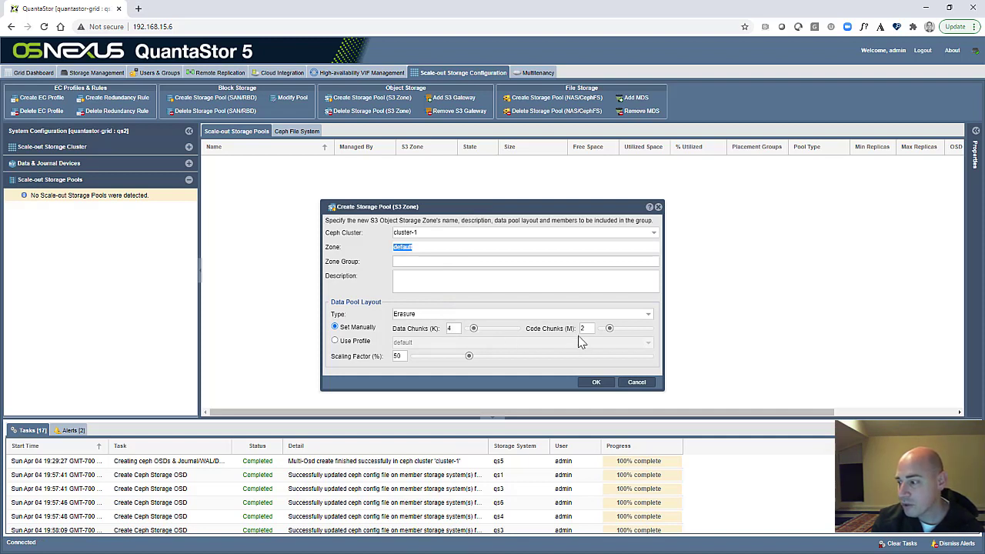
mouse_move(541, 356)
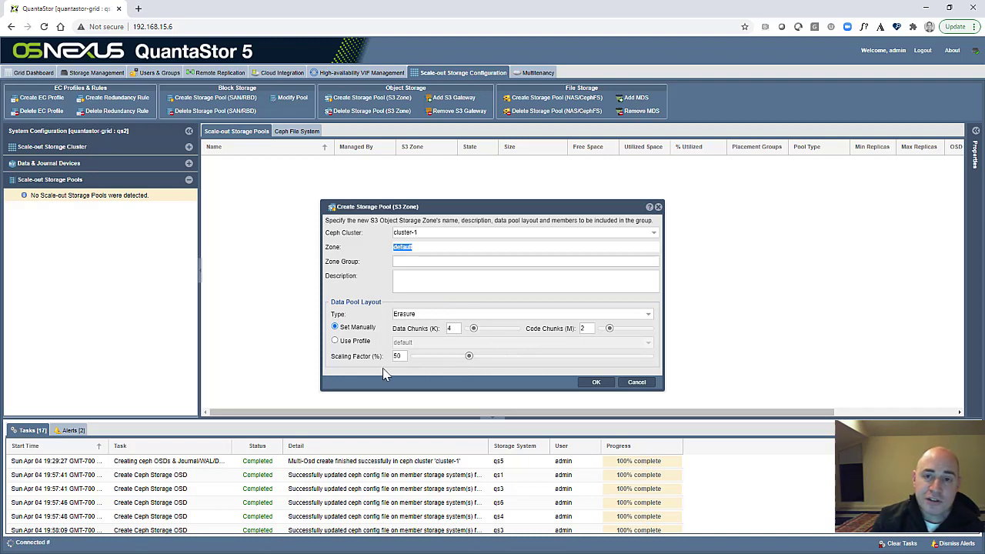
mouse_move(388, 369)
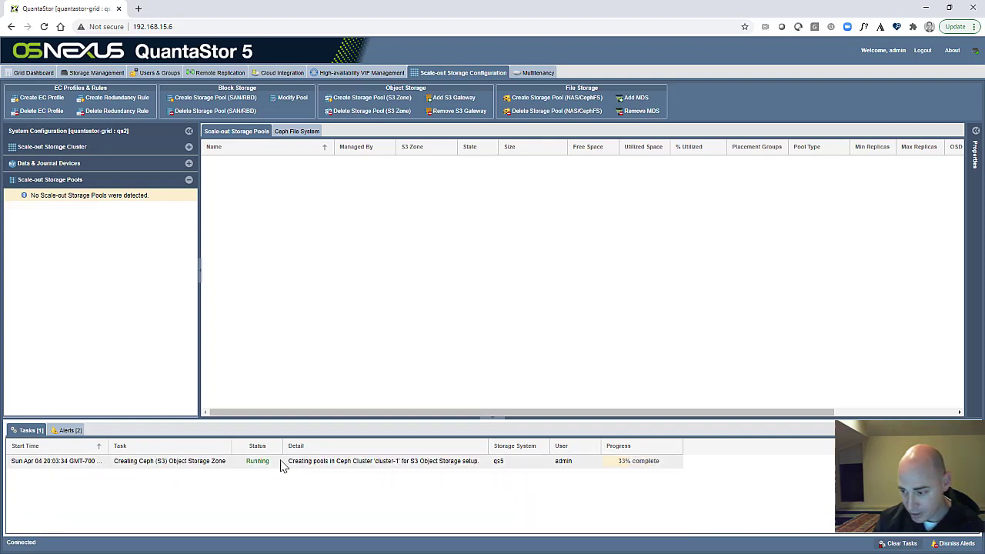
mouse_move(443, 464)
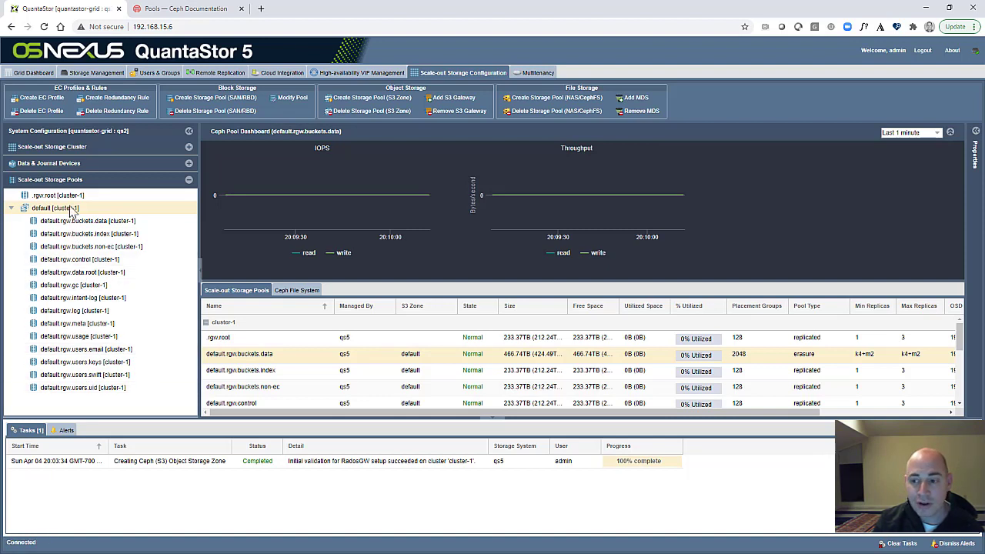
Select the default zone to list its rgw pools.
left_click(12, 207)
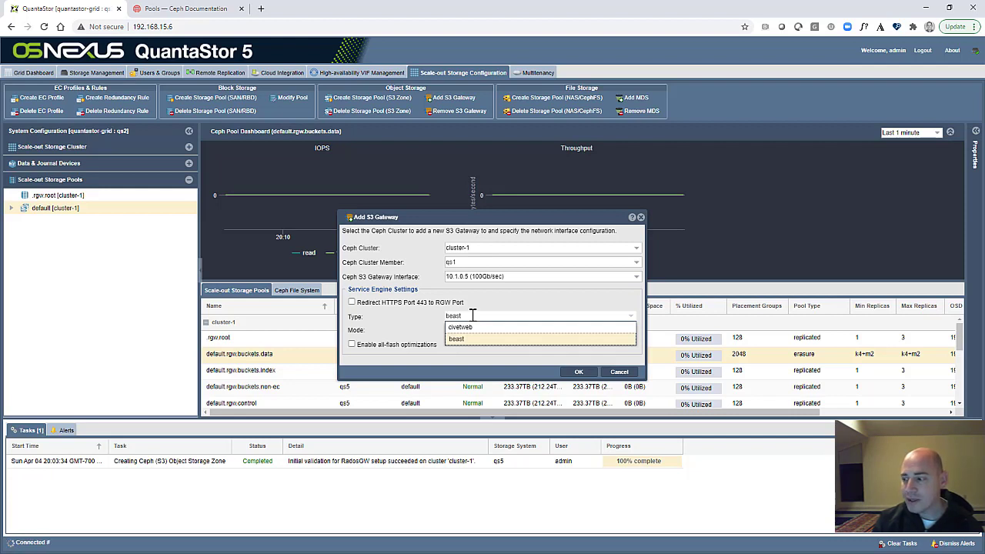
Add an https beast S3 gateway with all-flash optimizations on node qs1.
left_click(456, 339)
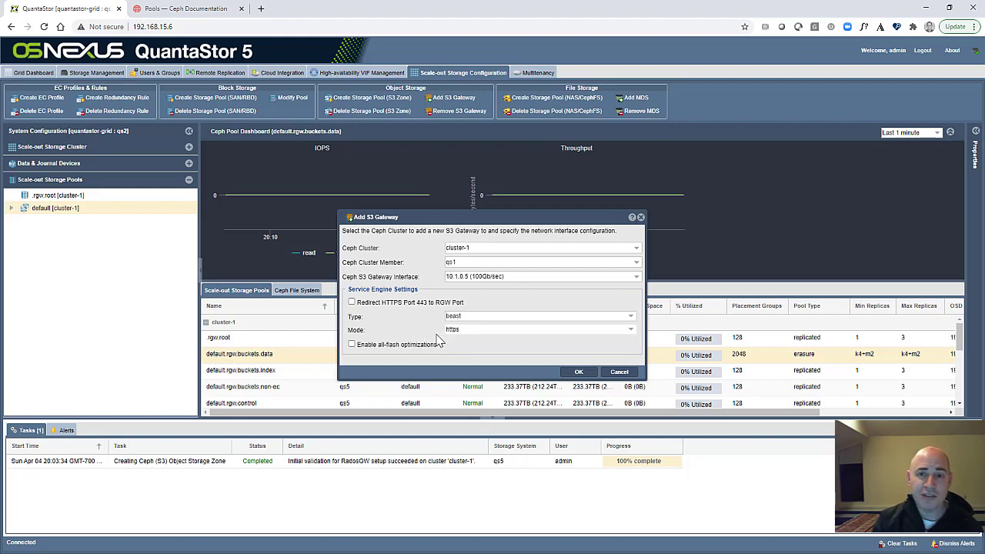
mouse_move(433, 342)
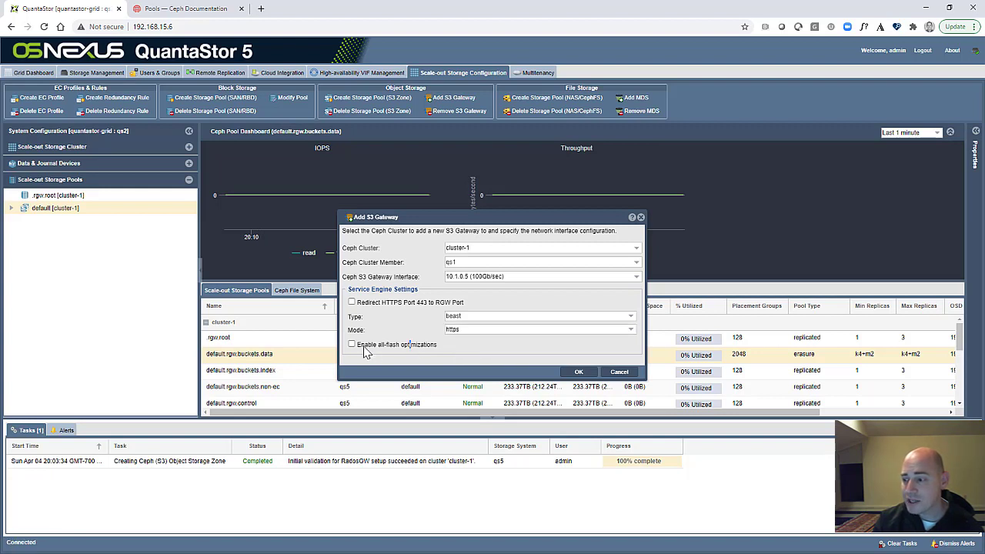
left_click(351, 345)
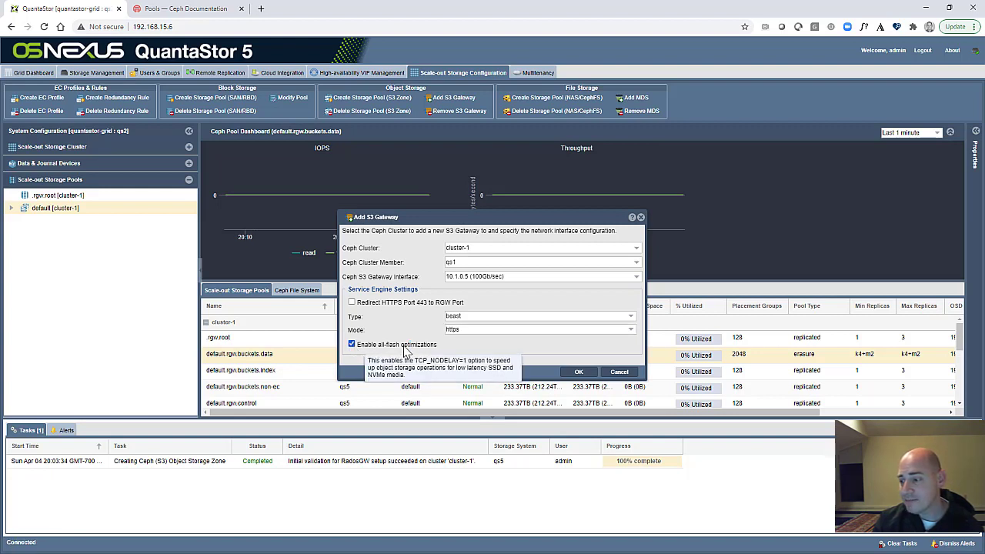
mouse_move(421, 331)
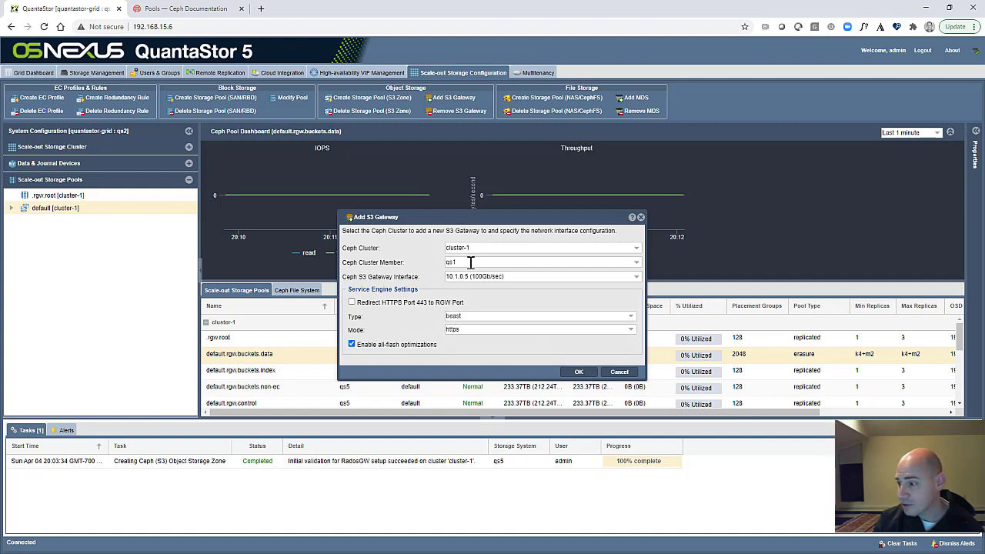
mouse_move(575, 367)
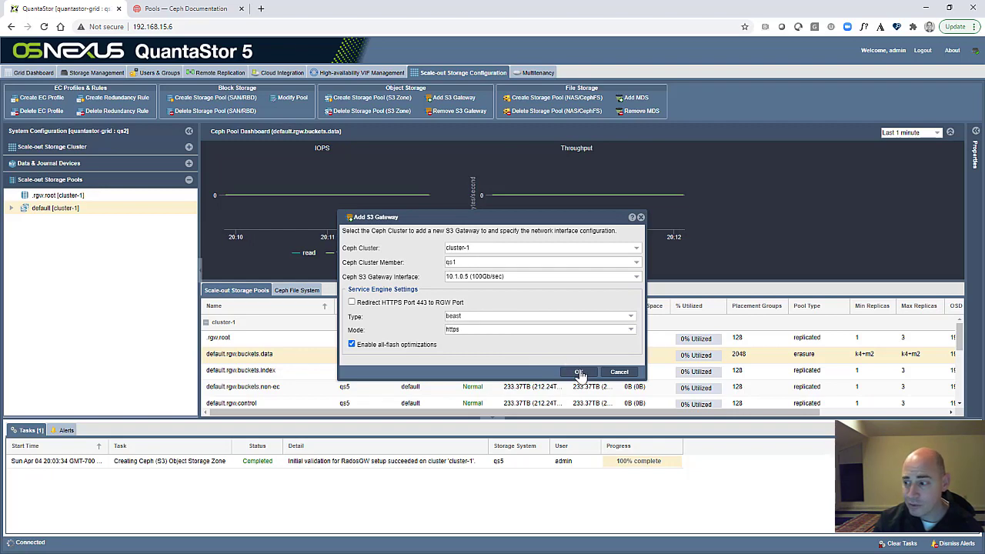
left_click(579, 371)
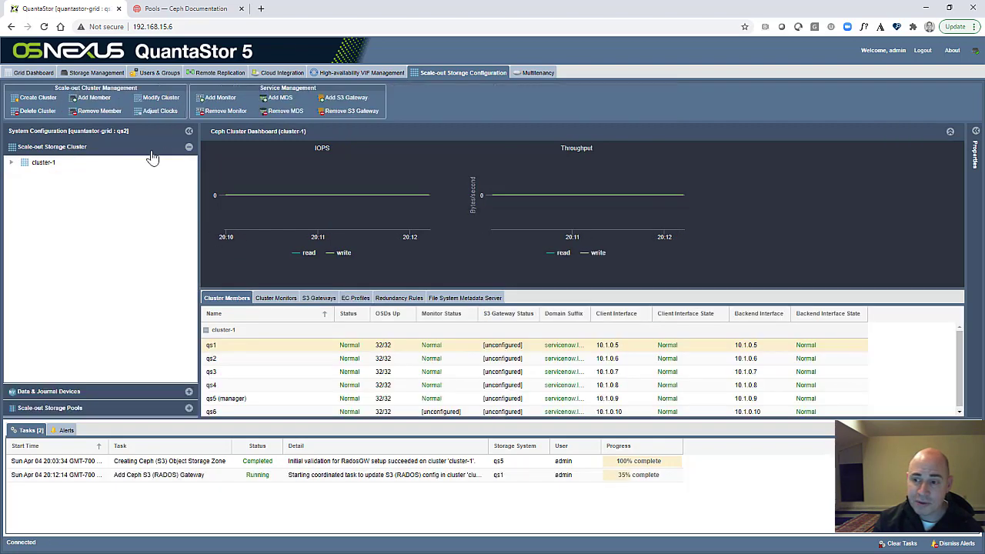
Add the same S3 gateway on the remaining nodes qs2–qs6 so the cluster shows six gateways.
left_click(12, 163)
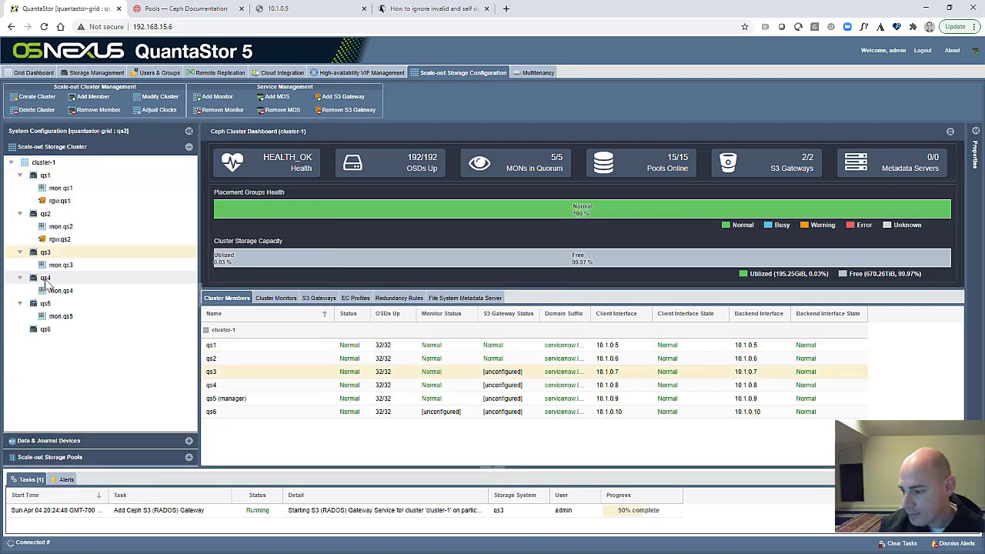
right_click(46, 289)
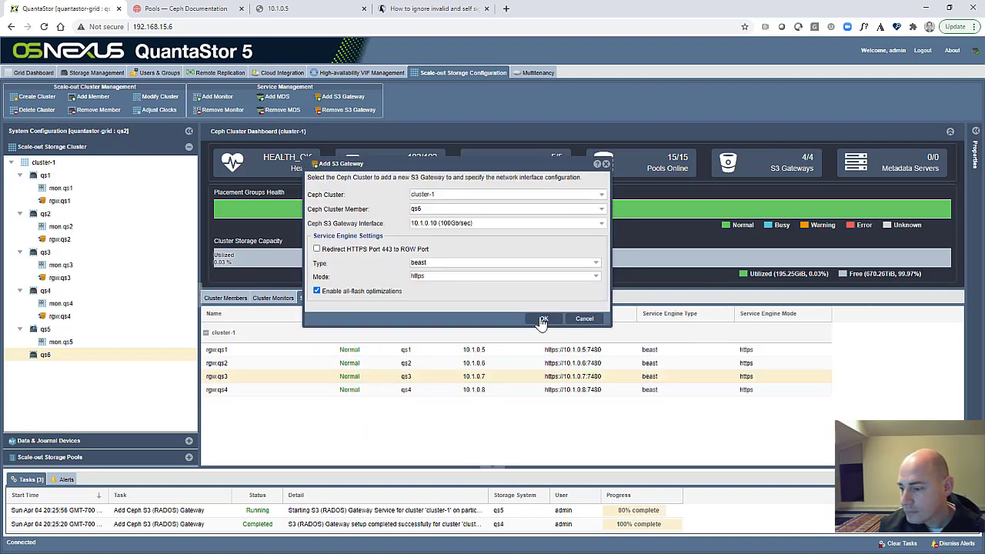
left_click(543, 318)
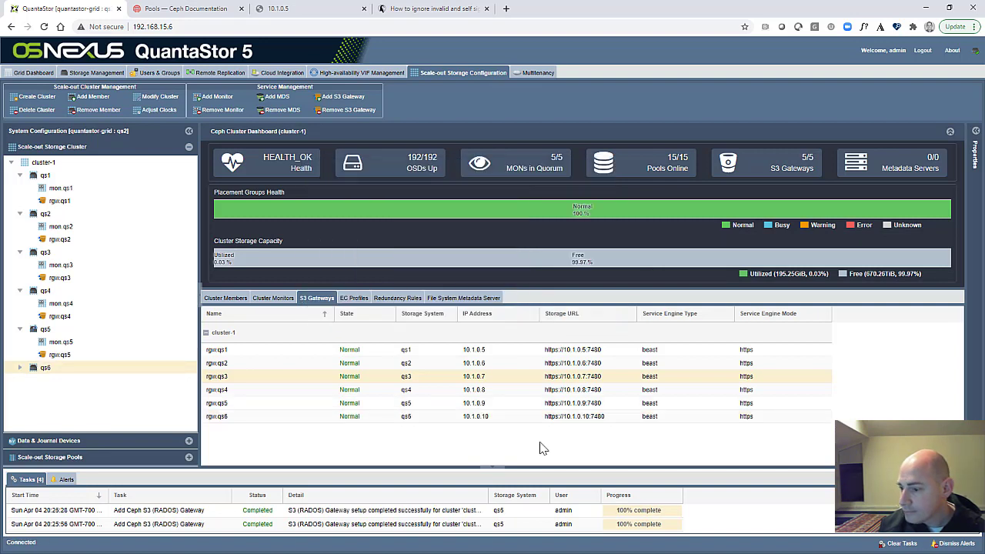
mouse_move(477, 438)
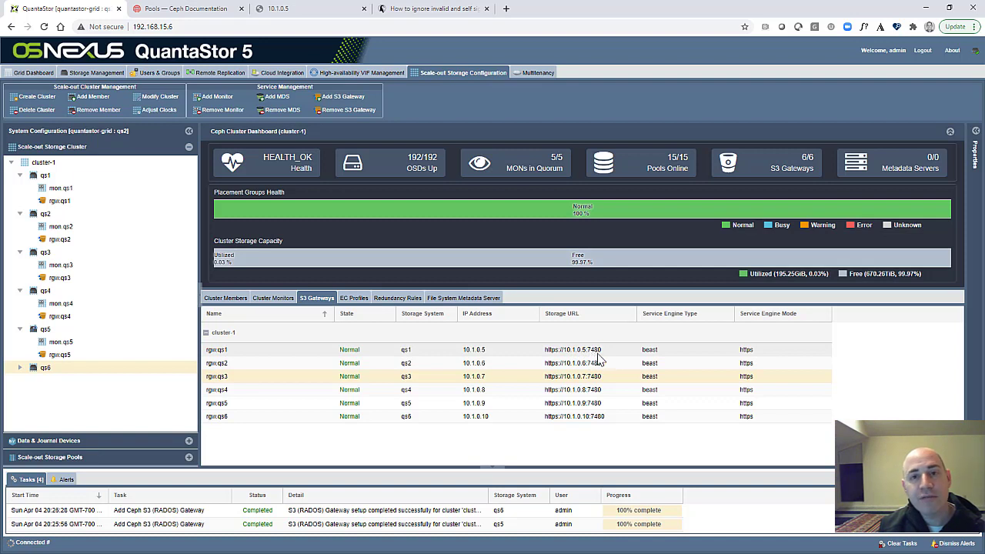
mouse_move(184, 344)
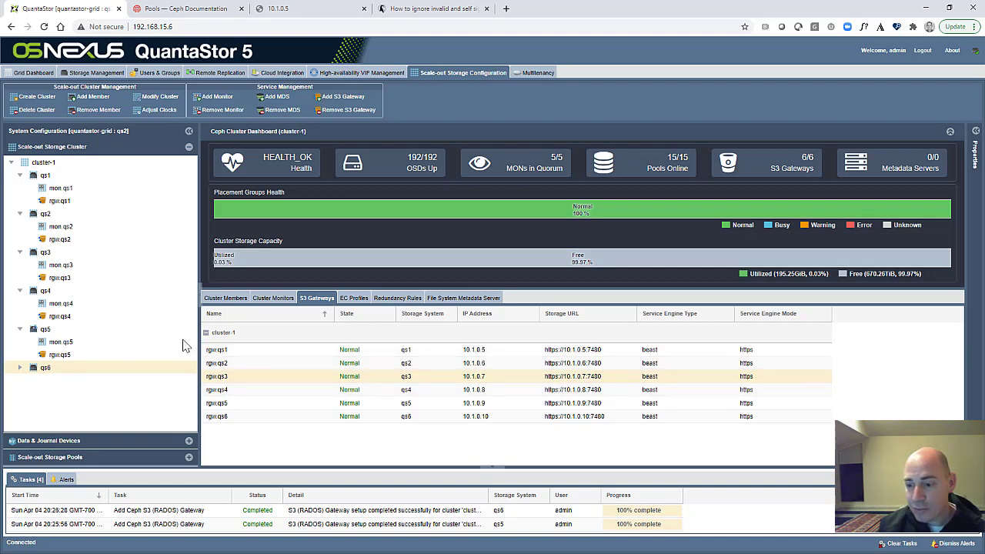
left_click(20, 366)
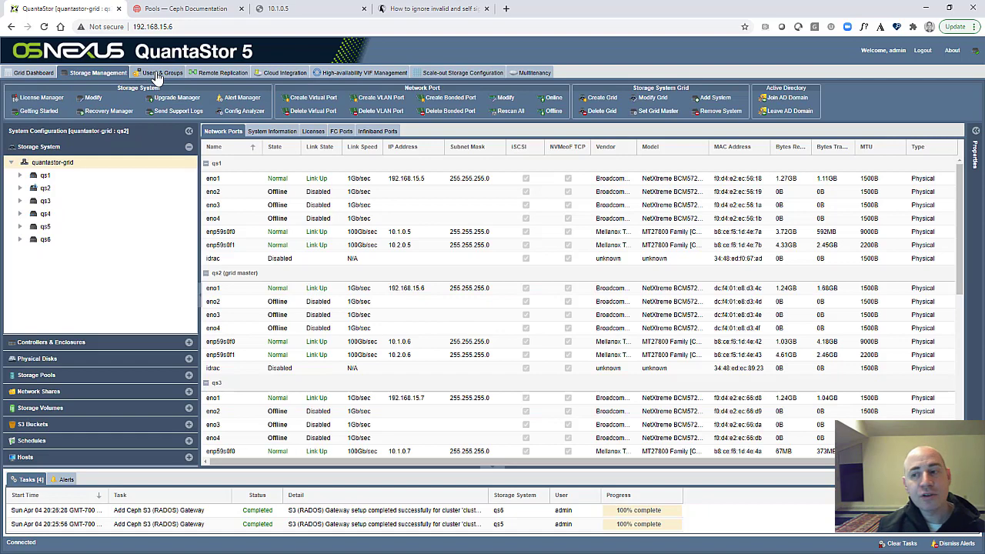
left_click(157, 72)
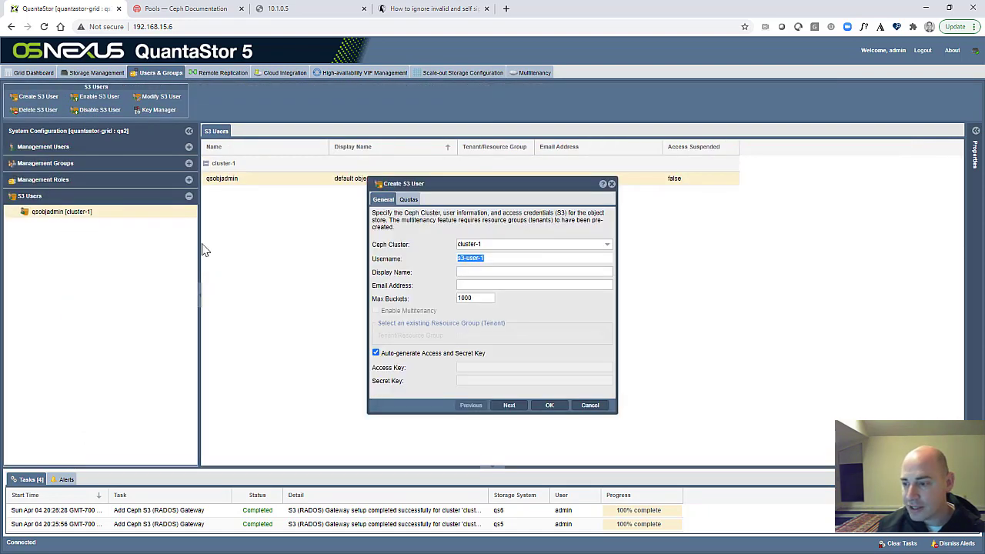
type("steve")
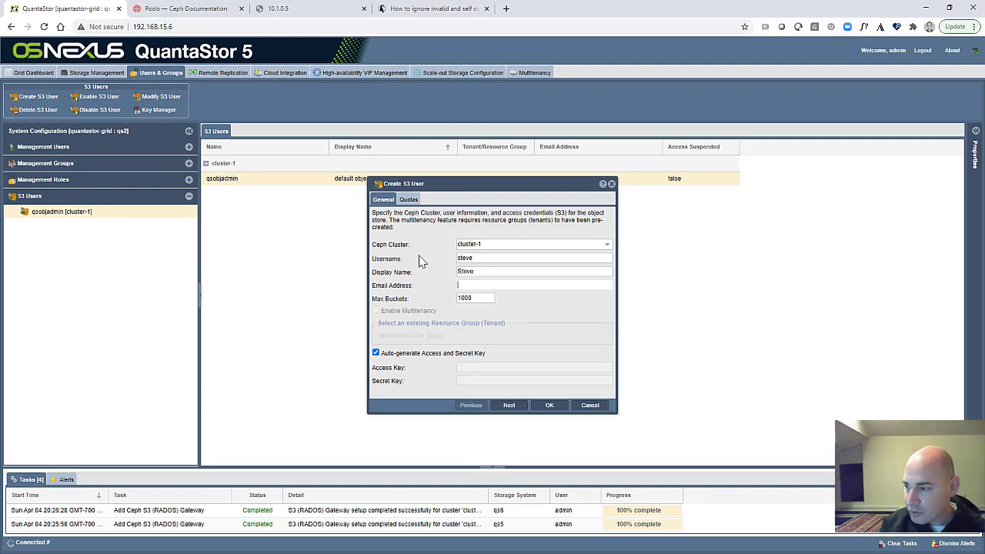
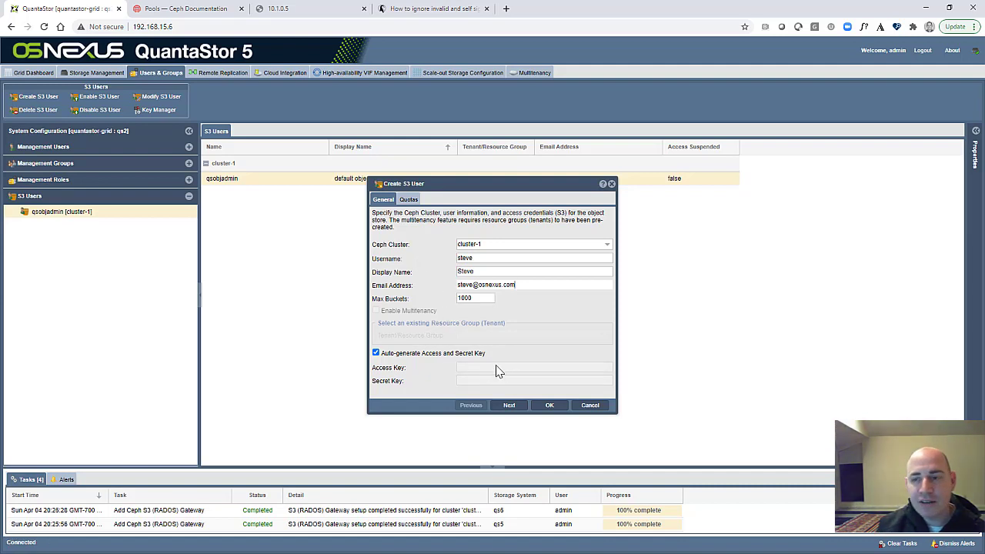
mouse_move(455, 350)
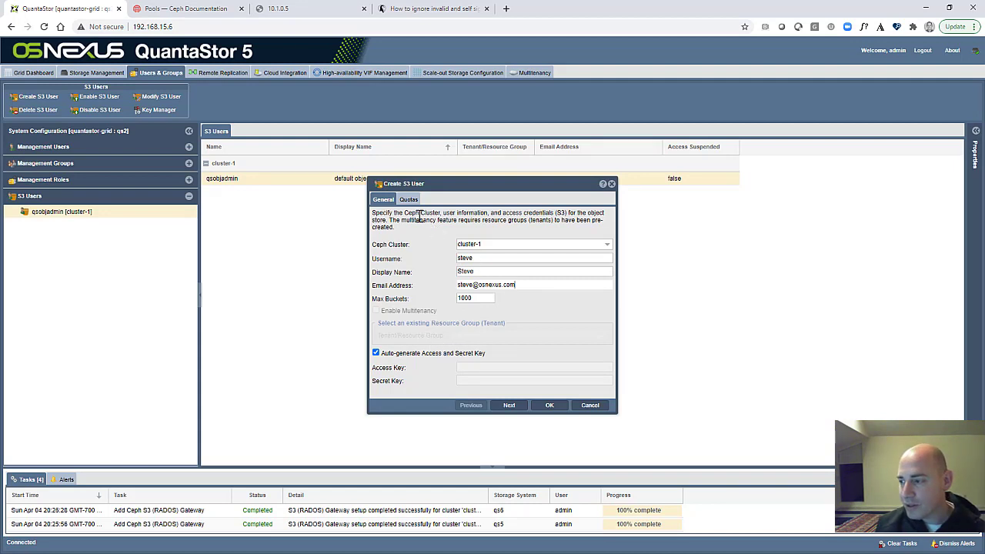
Check the quotas are Unlimited and create the S3 user steve.
left_click(407, 200)
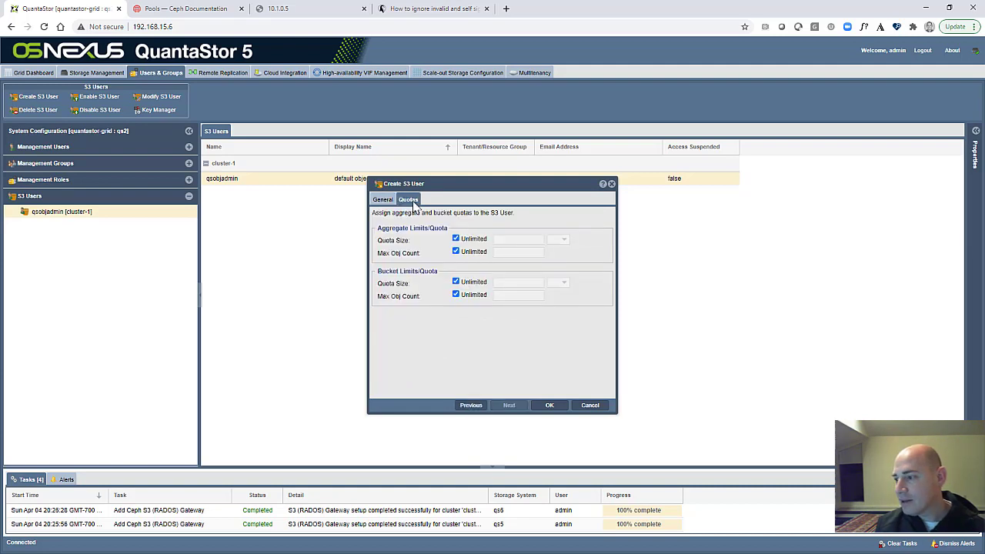
left_click(383, 200)
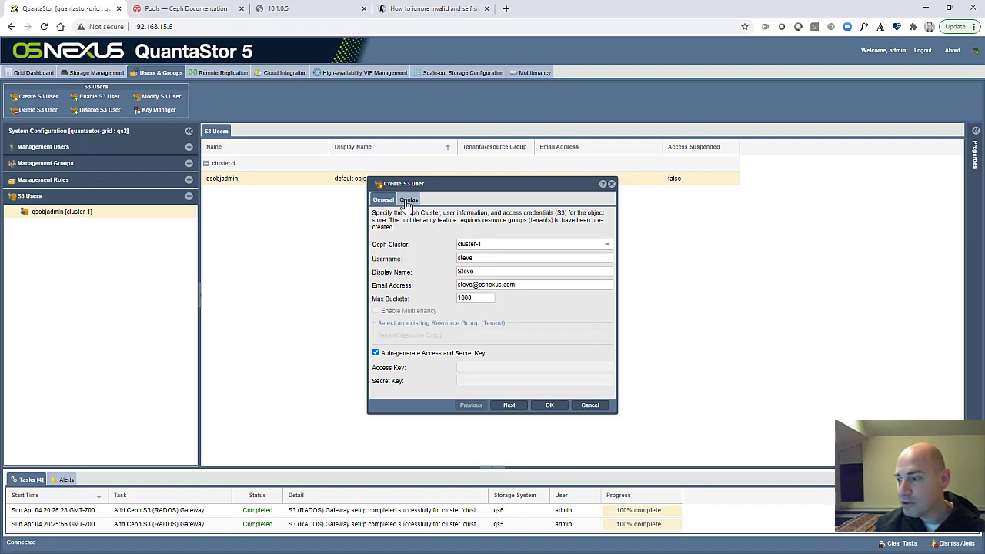
left_click(410, 200)
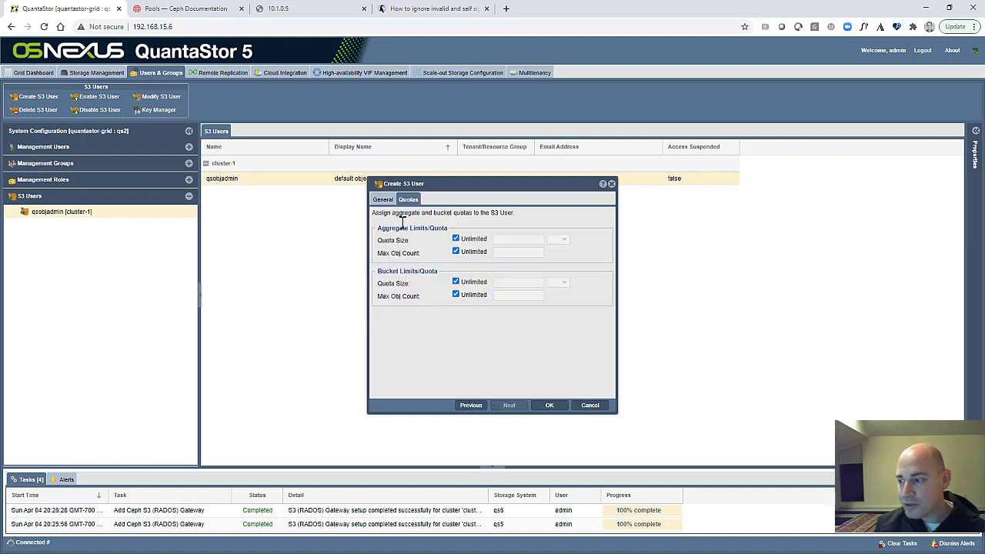
left_click(381, 200)
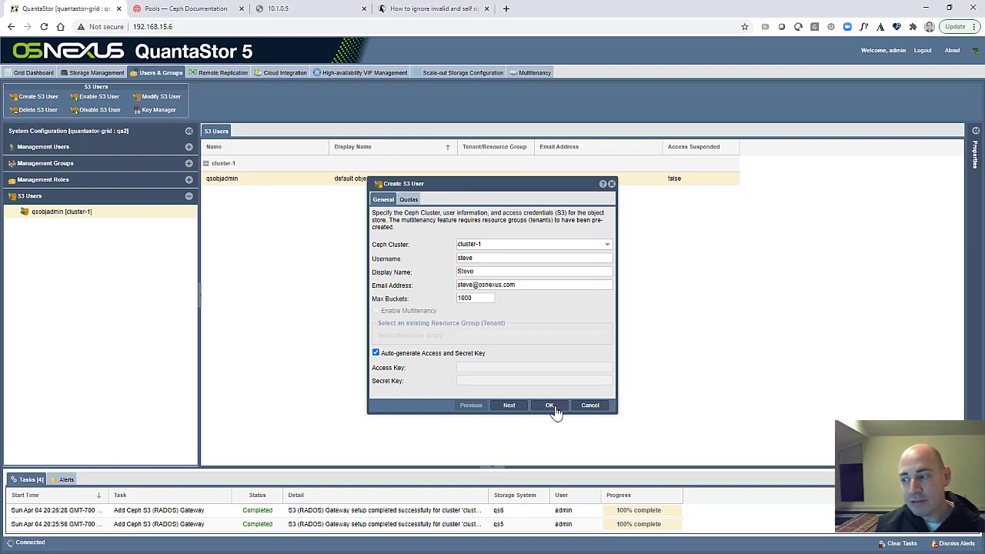
left_click(549, 406)
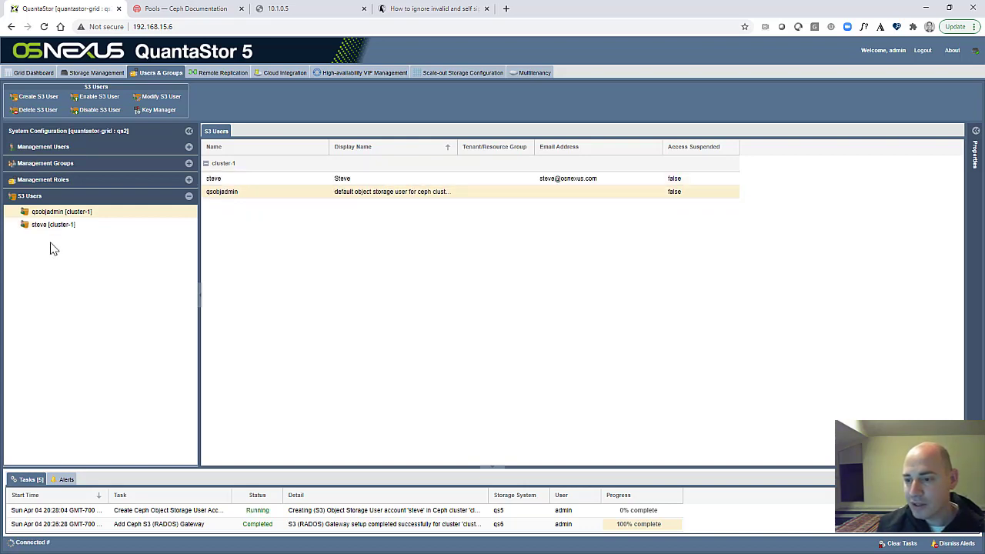
Reveal steve's access and secret keys in the key manager, then dismiss it.
right_click(53, 224)
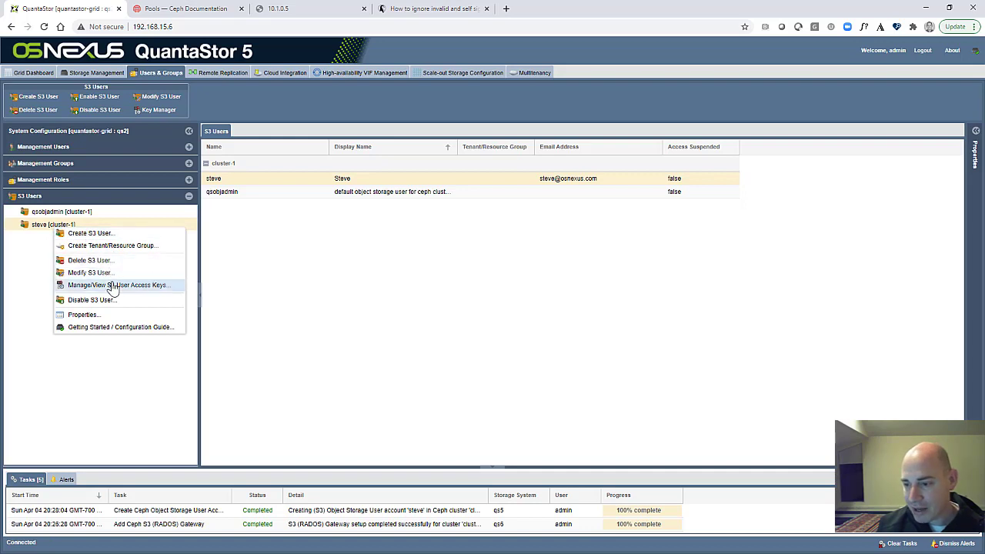
mouse_move(89, 272)
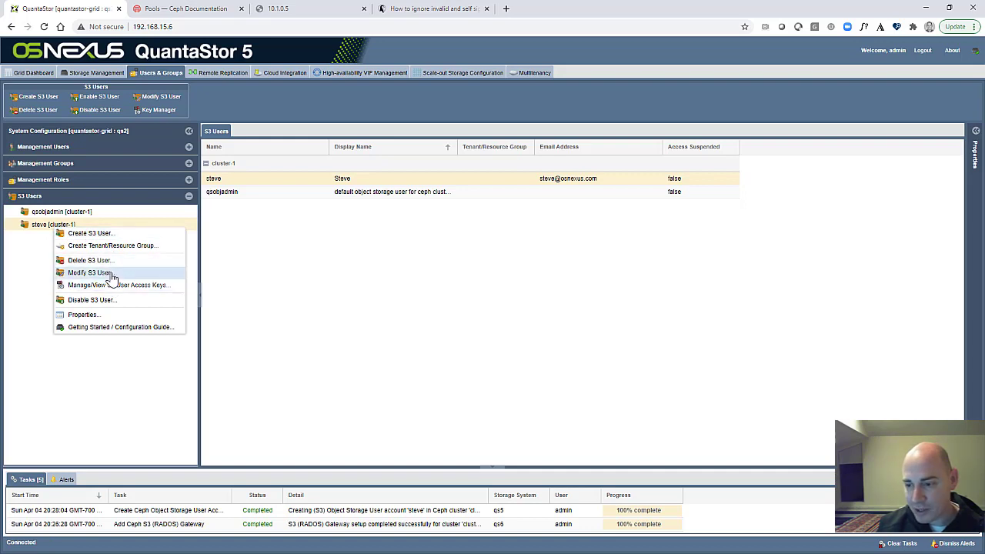
left_click(117, 284)
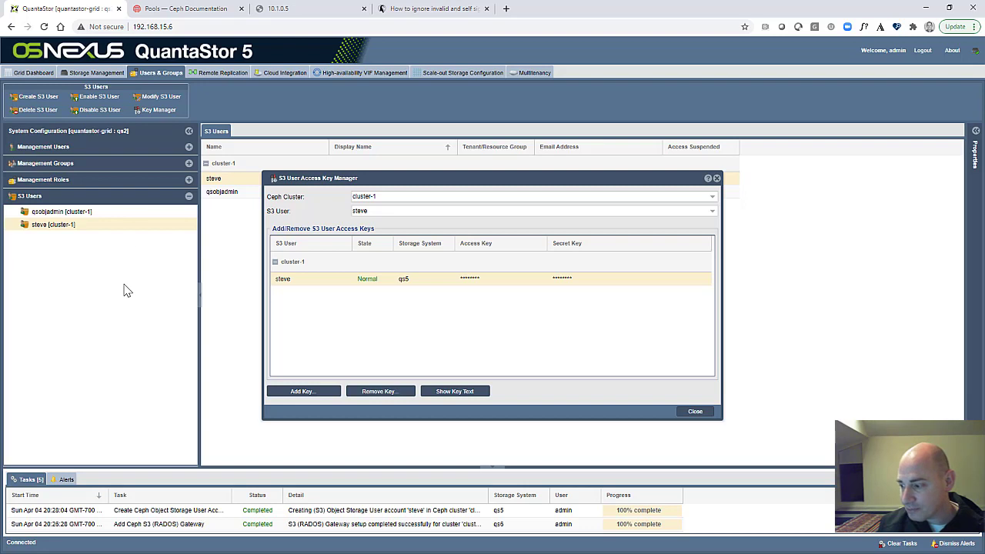
left_click(454, 391)
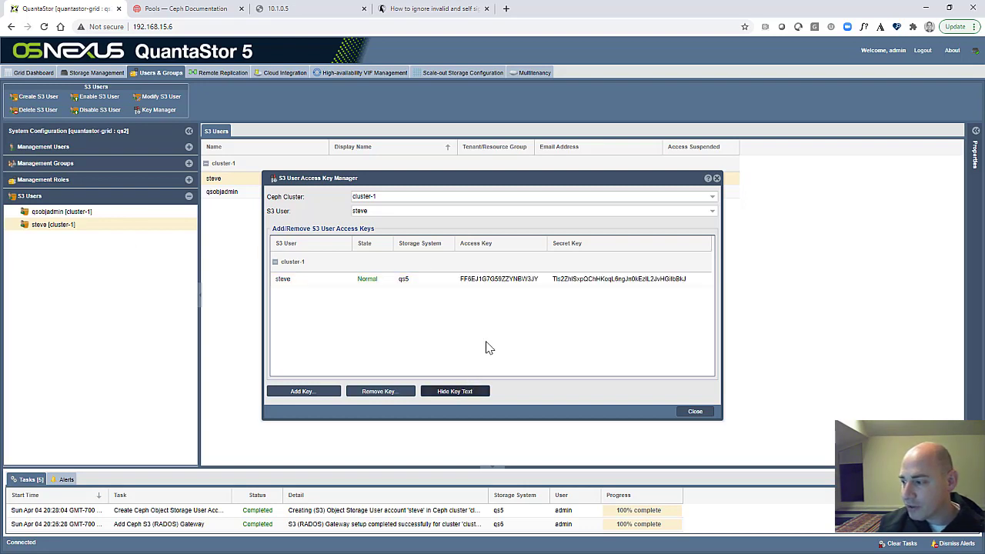
double_click(498, 279)
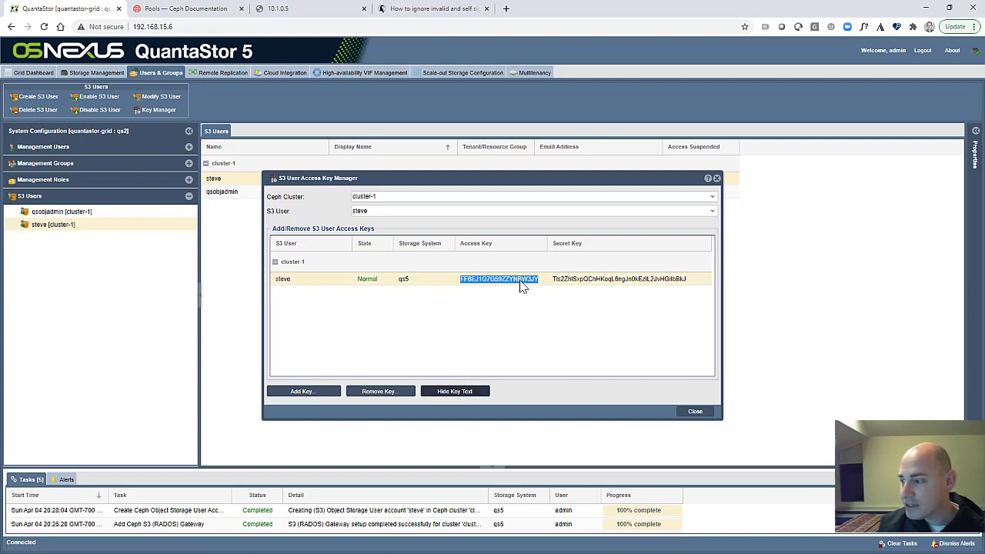
left_click(694, 411)
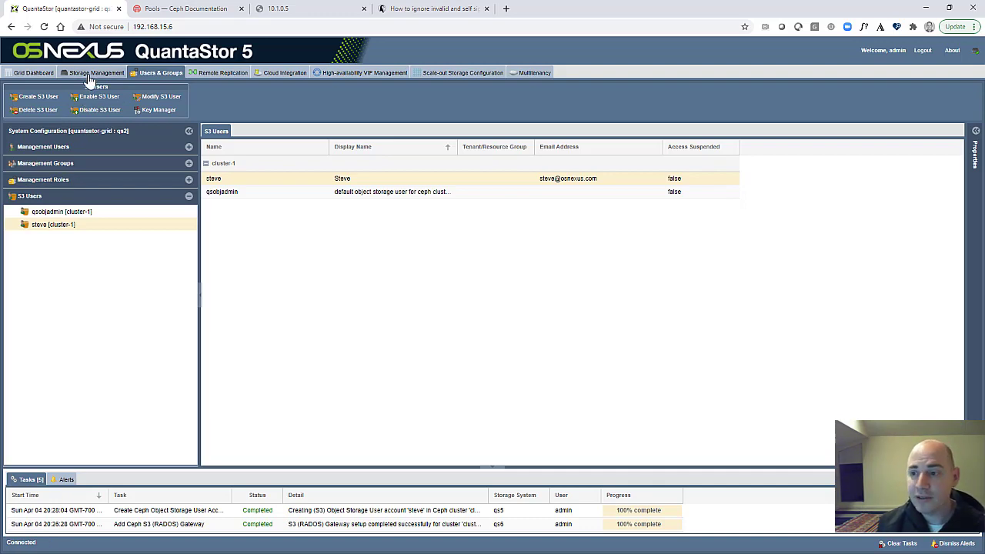
Create S3 bucket bucket-1 owned by steve with object locking enabled.
left_click(97, 73)
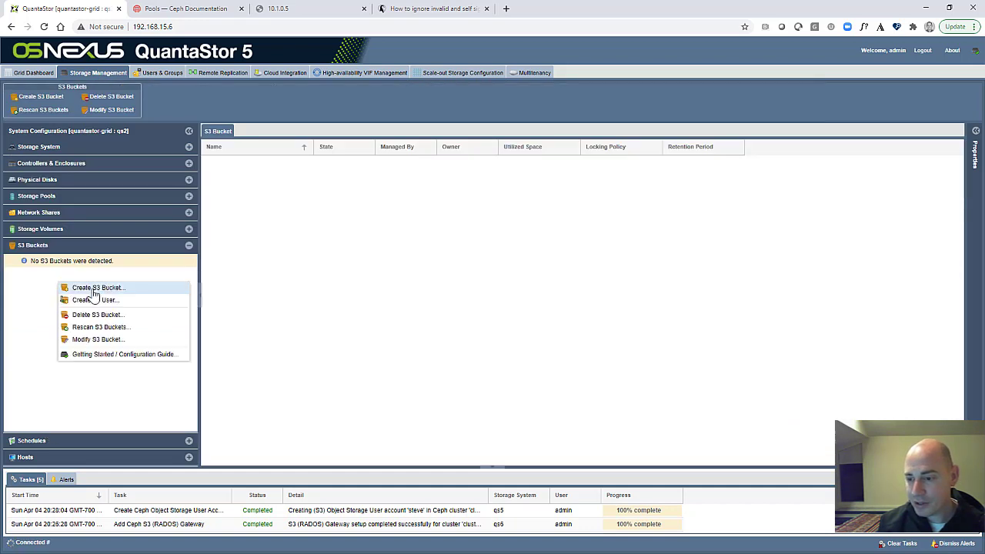
left_click(98, 288)
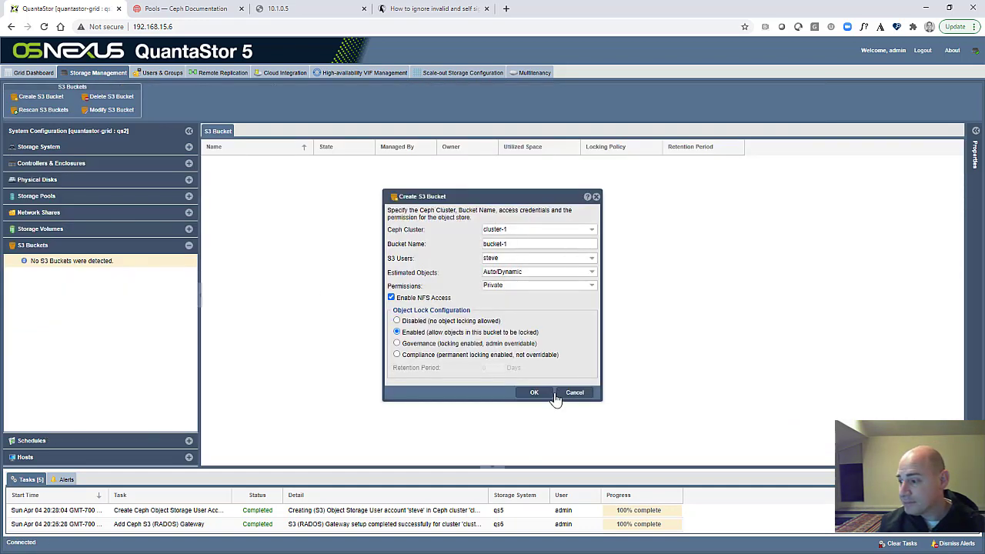
mouse_move(546, 397)
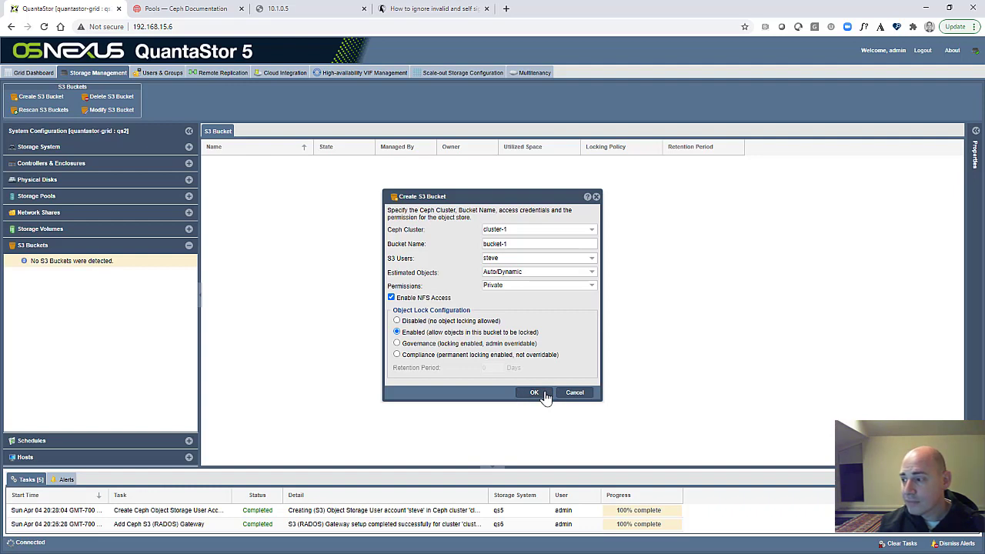
left_click(534, 392)
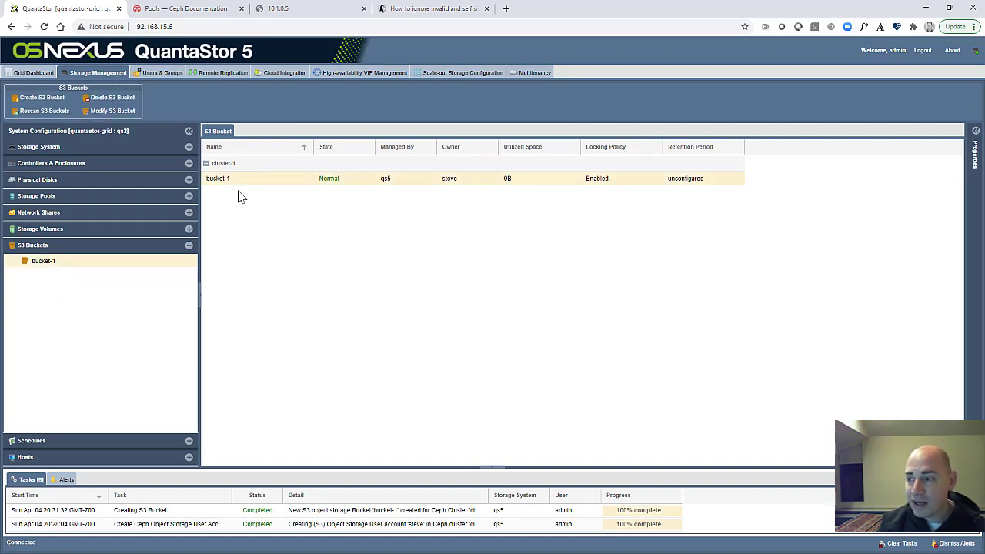
mouse_move(431, 126)
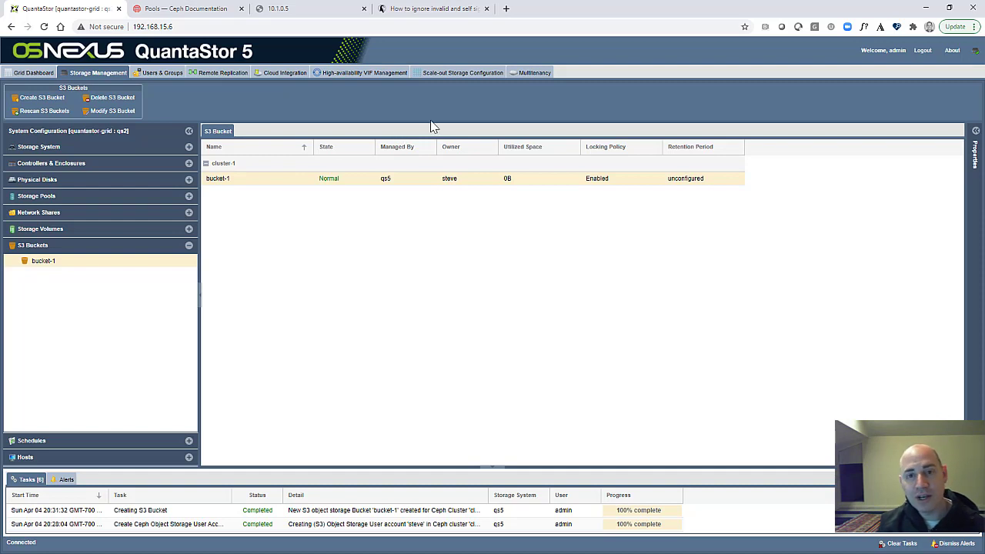
mouse_move(298, 292)
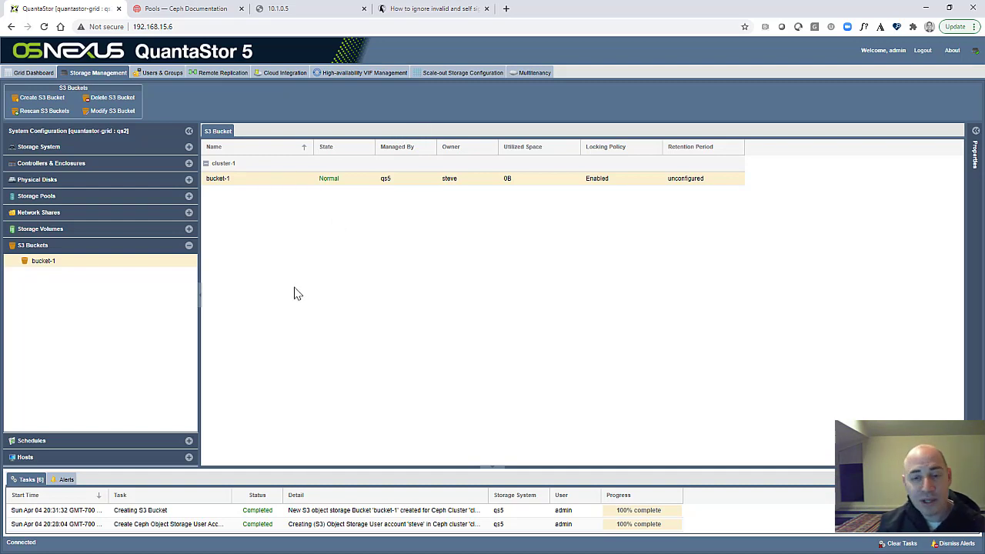
Show the Ceph dashboard at HEALTH_OK with 192/192 OSDs and the first node's OpenFlex enclosures.
left_click(462, 72)
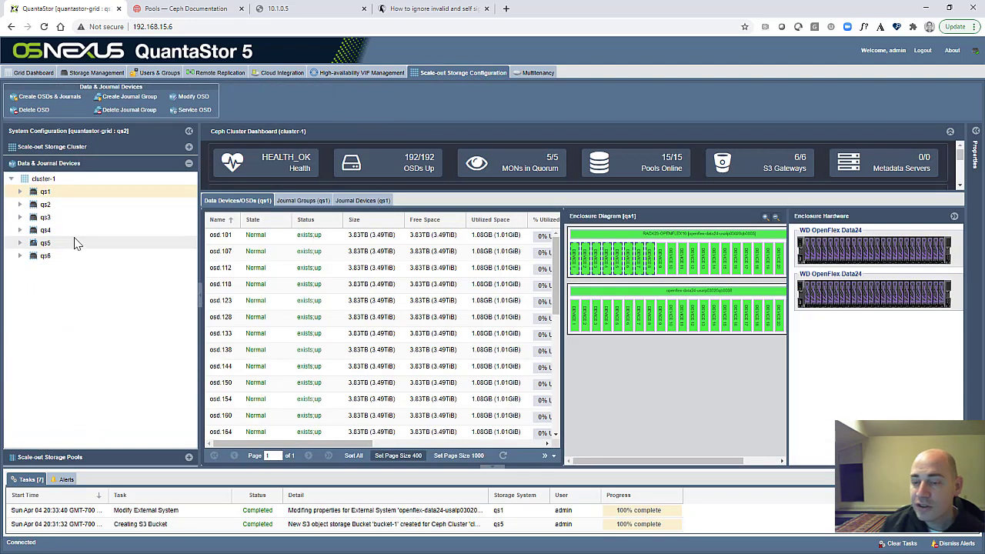
left_click(43, 178)
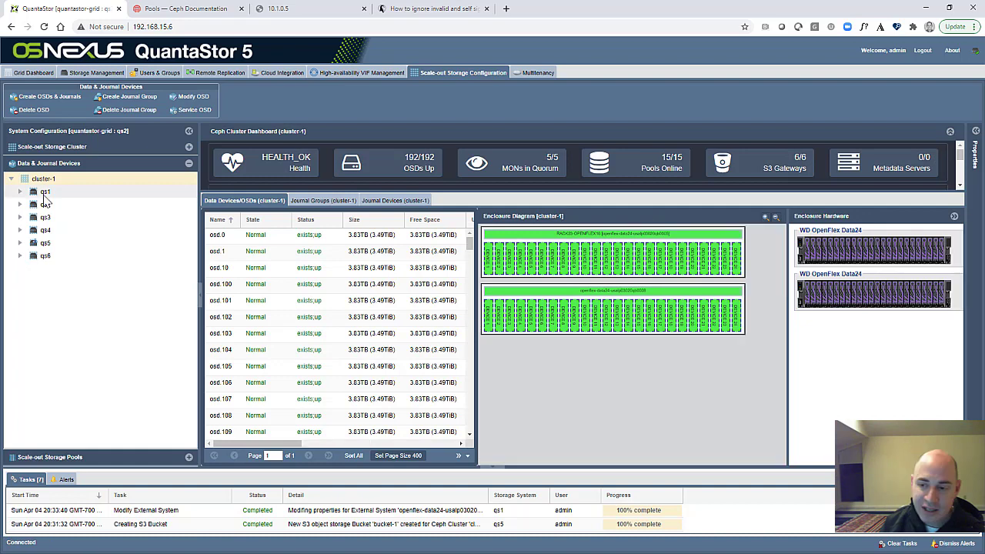
left_click(44, 190)
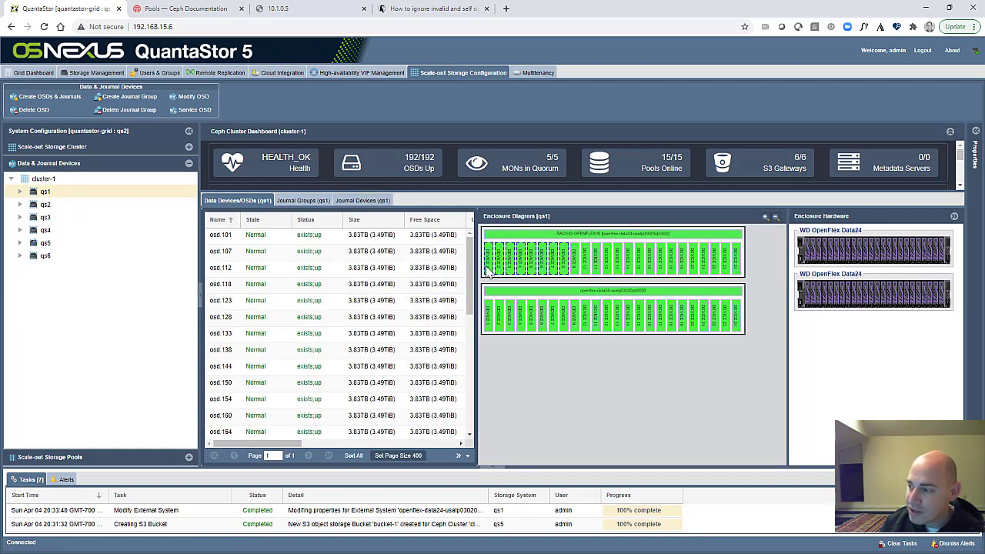
mouse_move(563, 277)
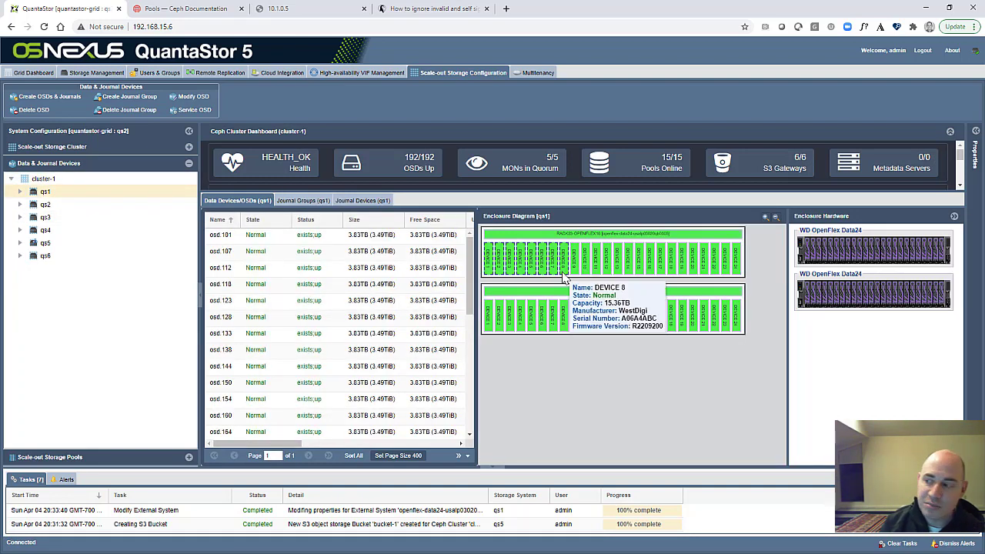
mouse_move(74, 200)
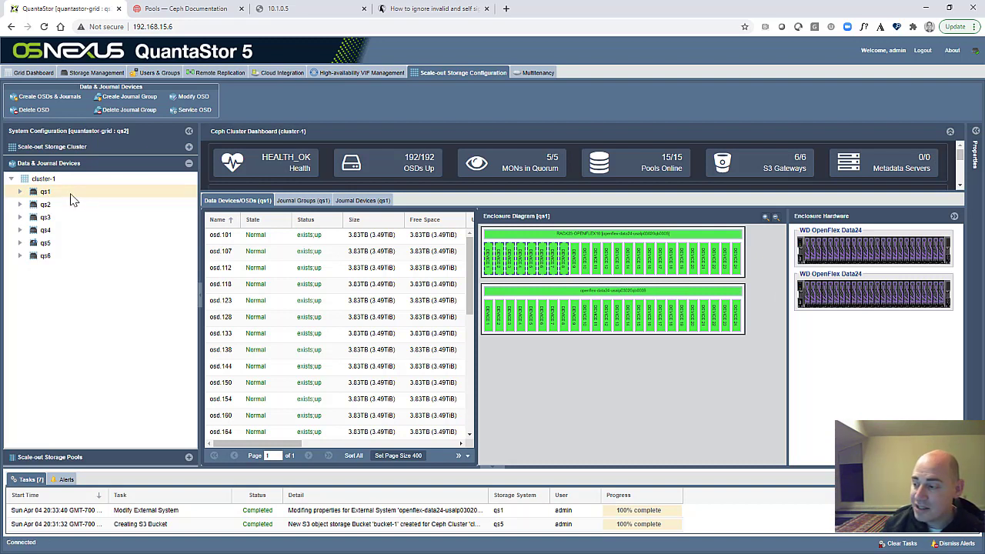
View an OpenFlex external system port's IP settings in Controllers & Enclosures and cancel without changes.
left_click(97, 72)
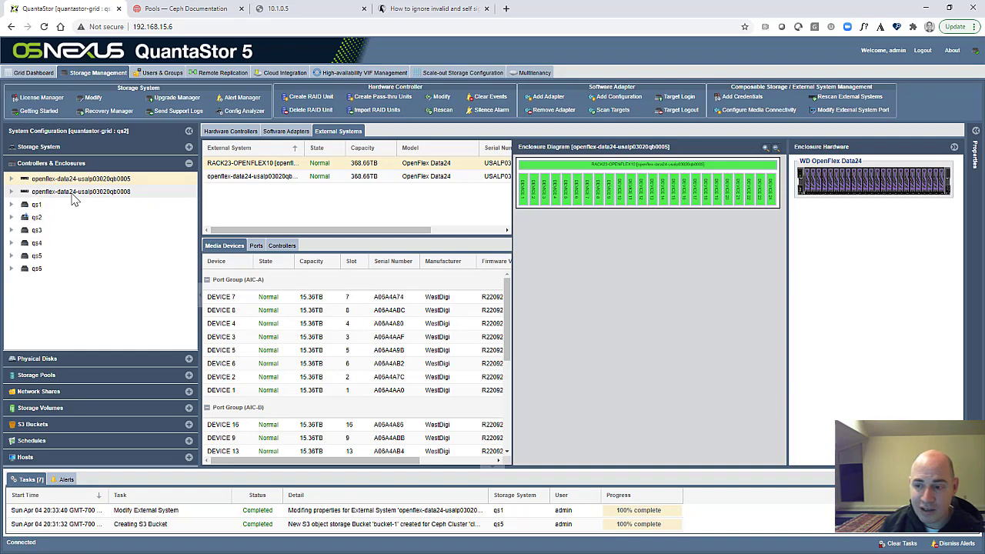
right_click(62, 218)
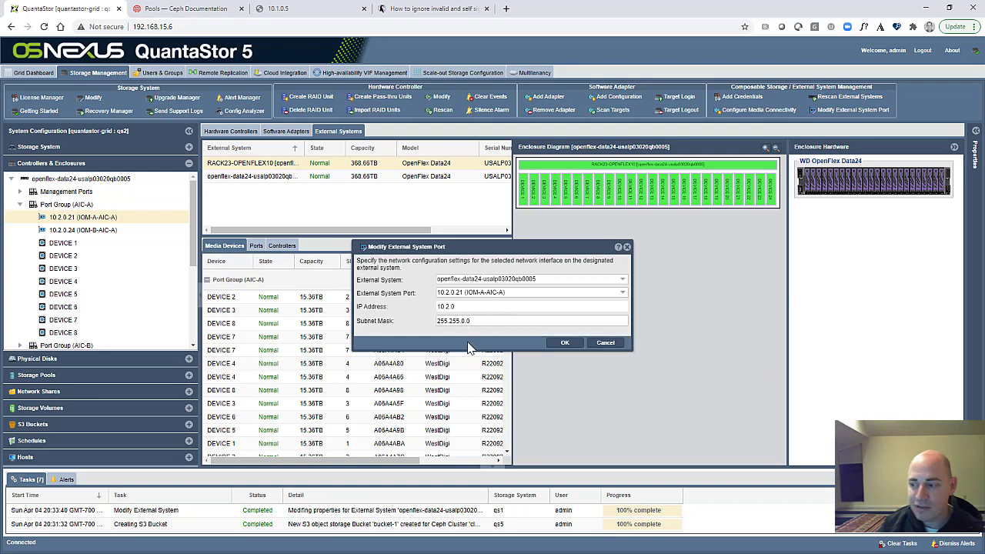
mouse_move(616, 341)
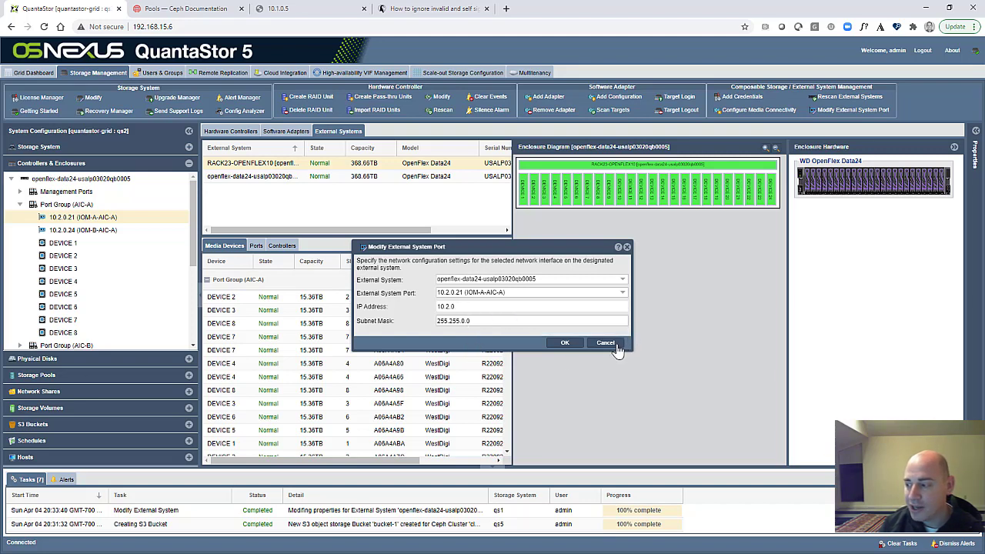
left_click(606, 342)
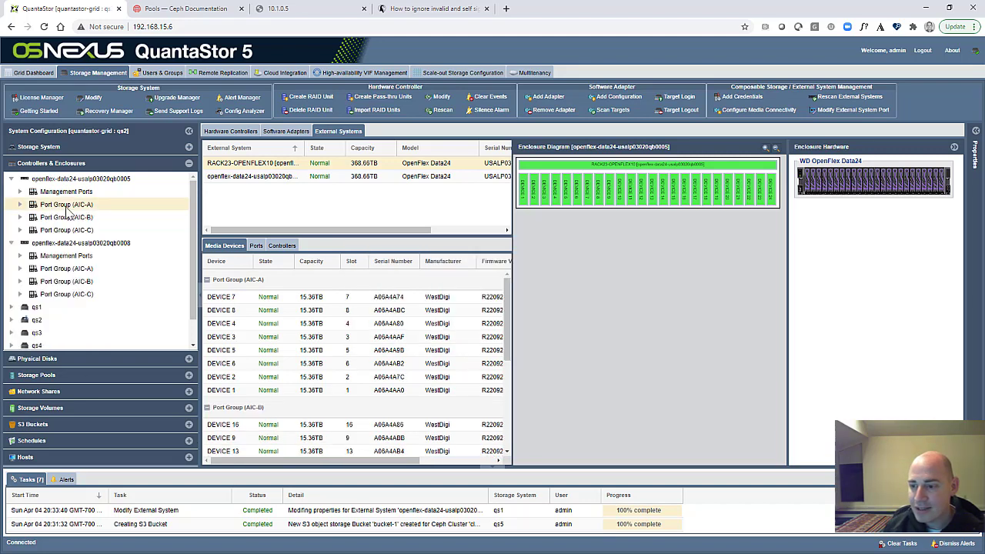